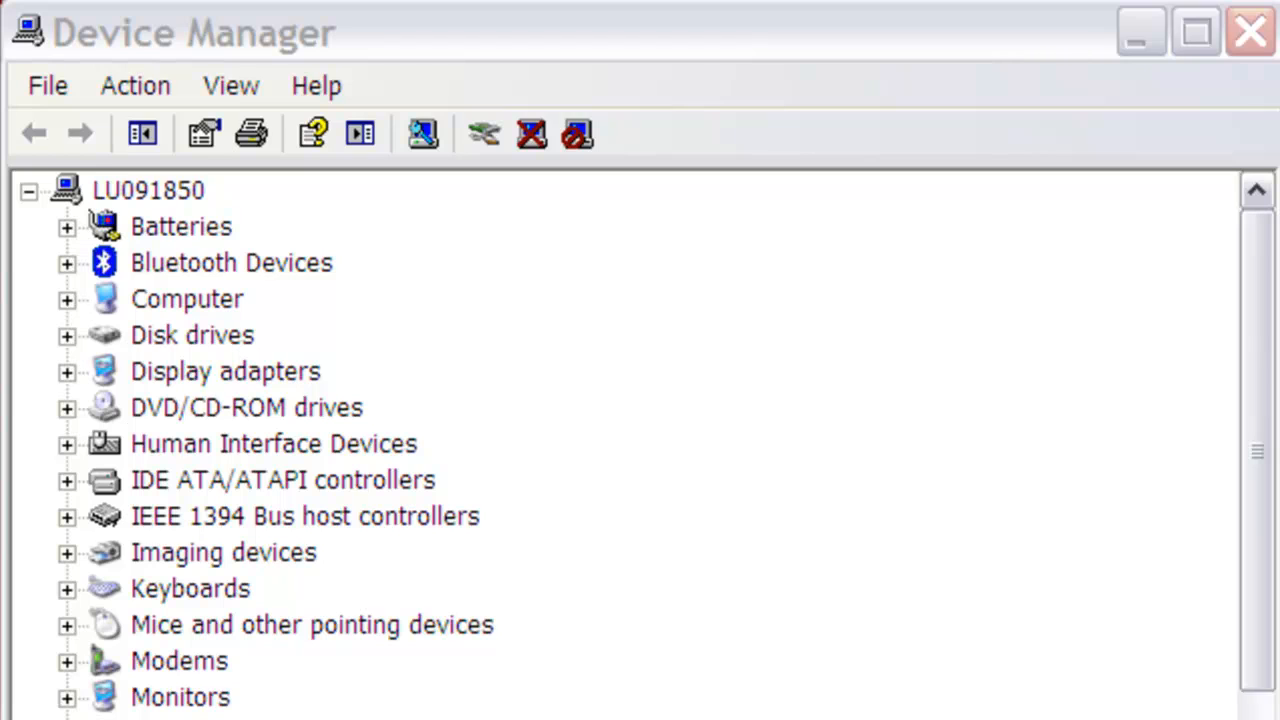
Expand Ports (COM & LPT) to find the USB serial adapter on COM6
scroll("down", 3)
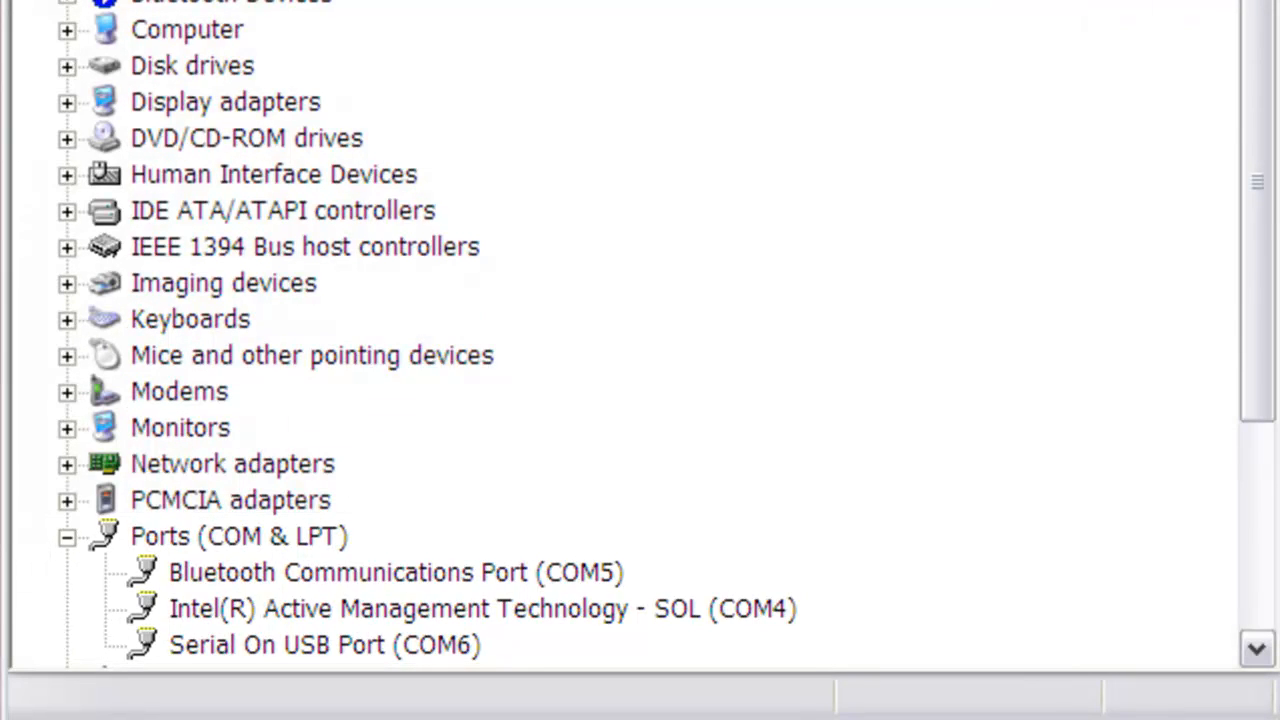
left_click(324, 644)
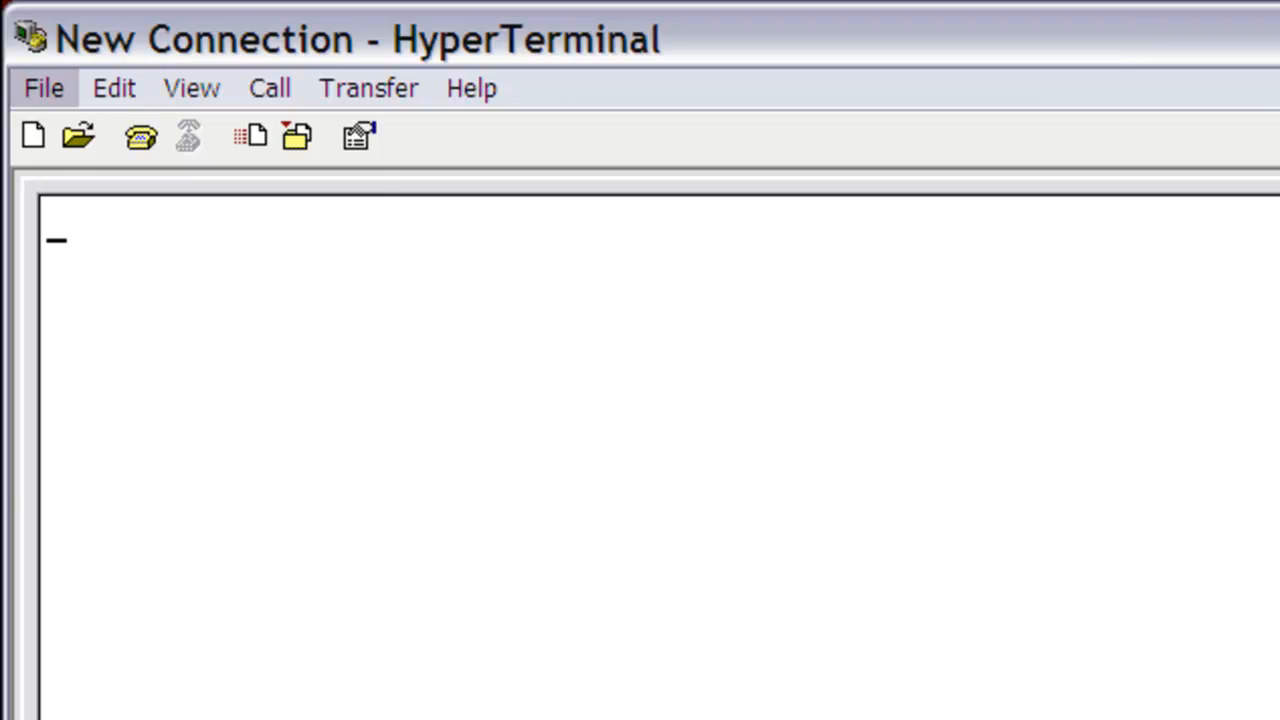
Create a new HyperTerminal connection named sa5600-SALGW
left_click(44, 88)
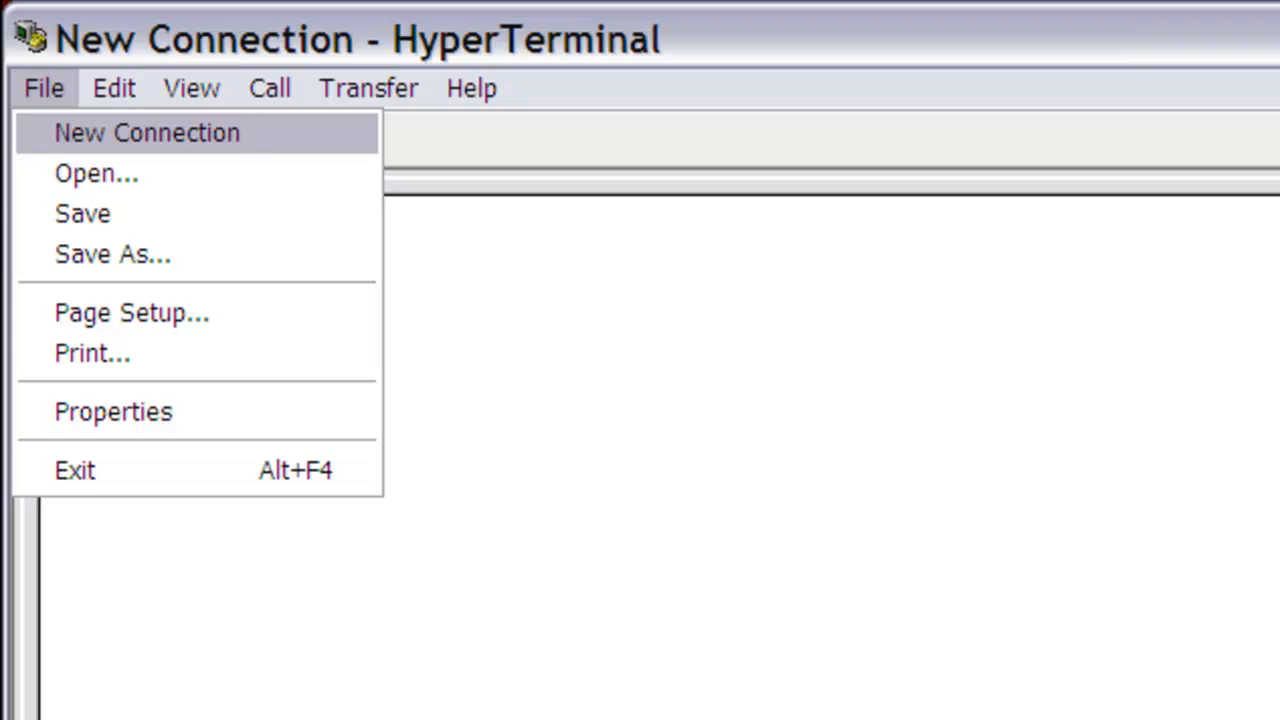
left_click(146, 132)
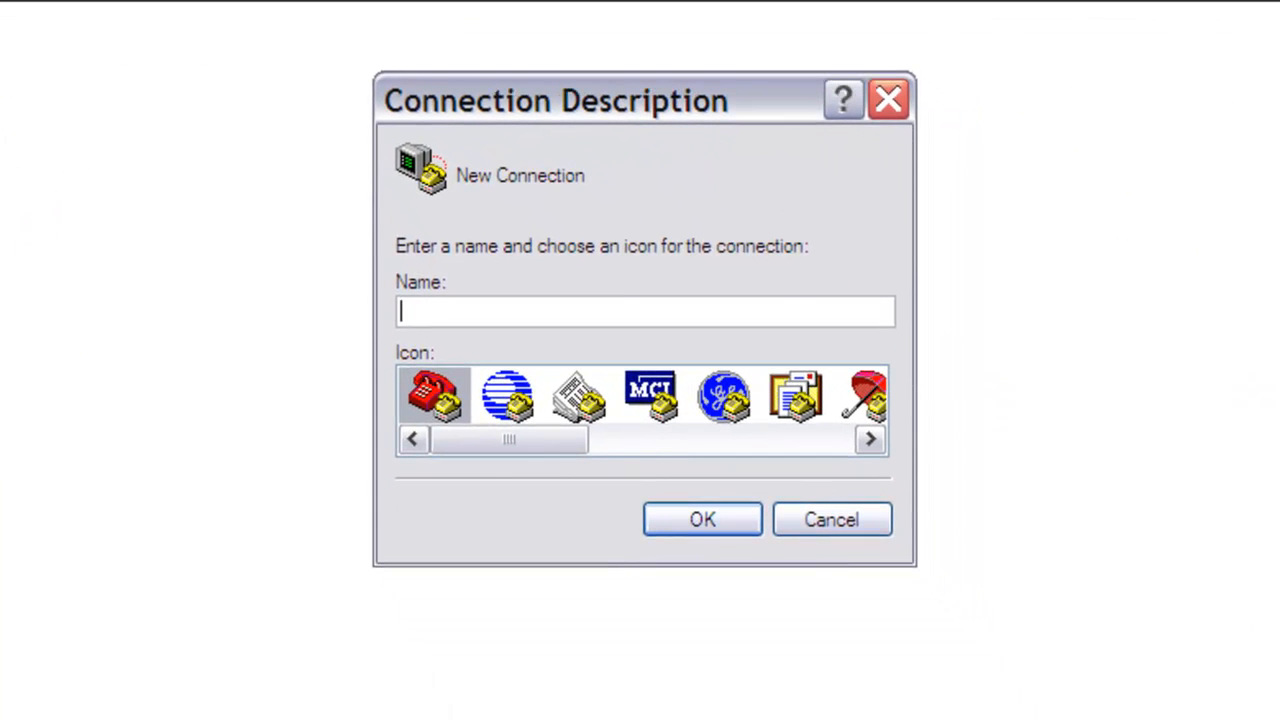
type("sa5600")
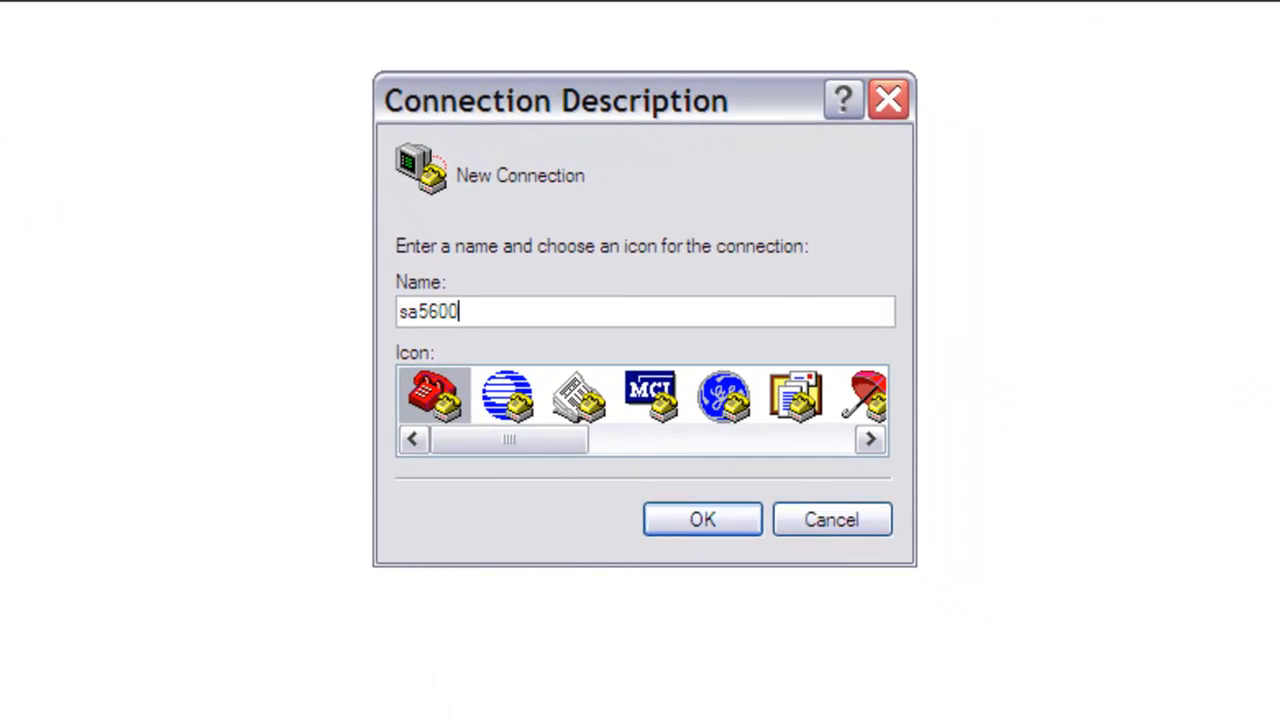
type("-SALGW")
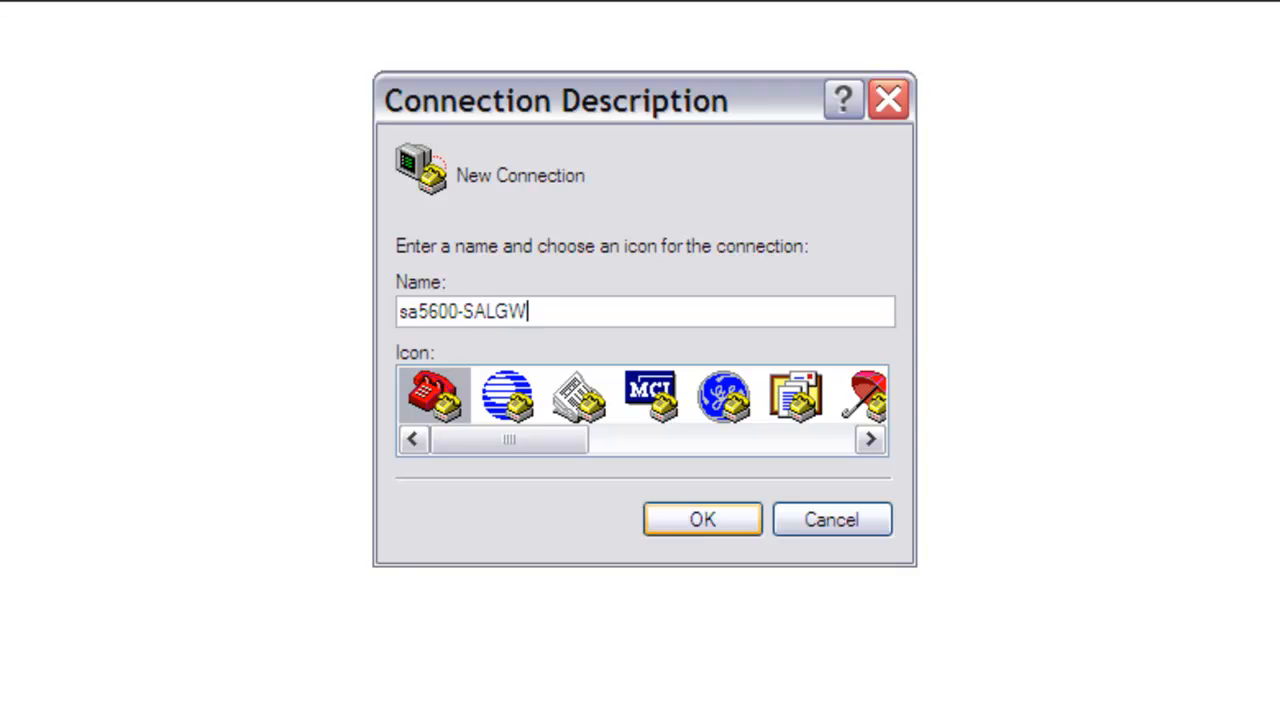
left_click(700, 520)
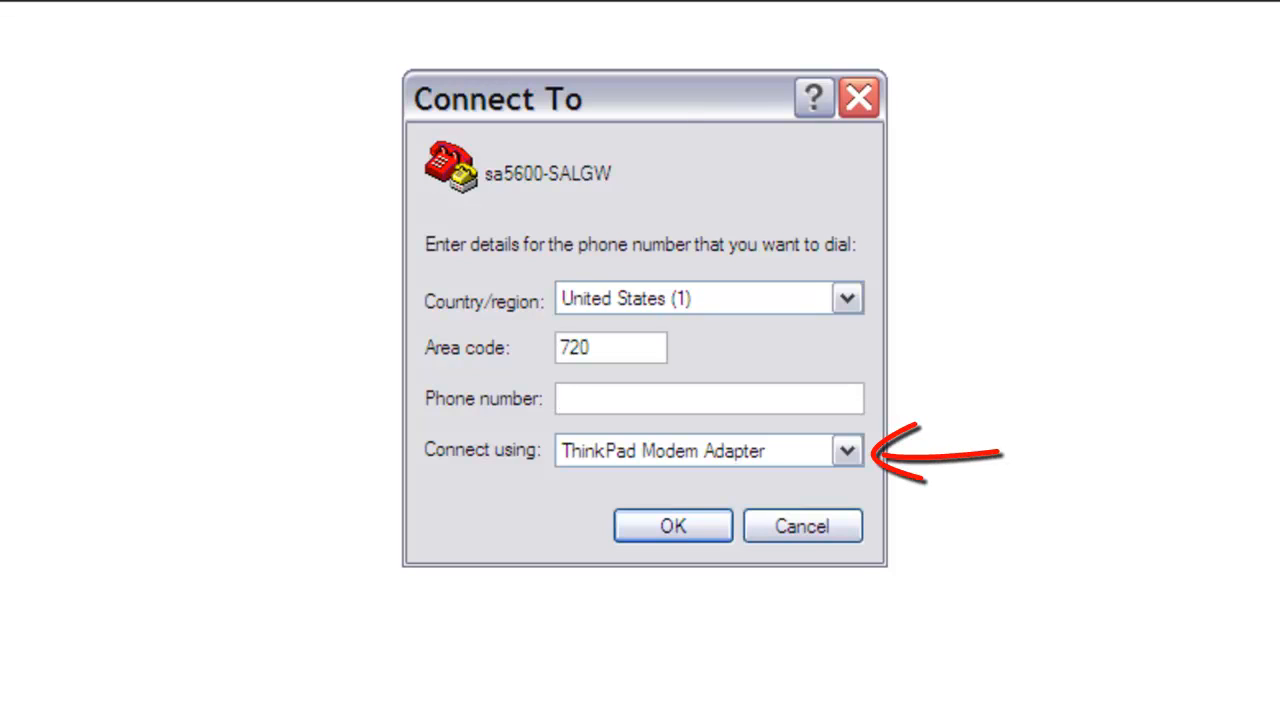
Connect the sa5600-SALGW session through COM6
left_click(846, 450)
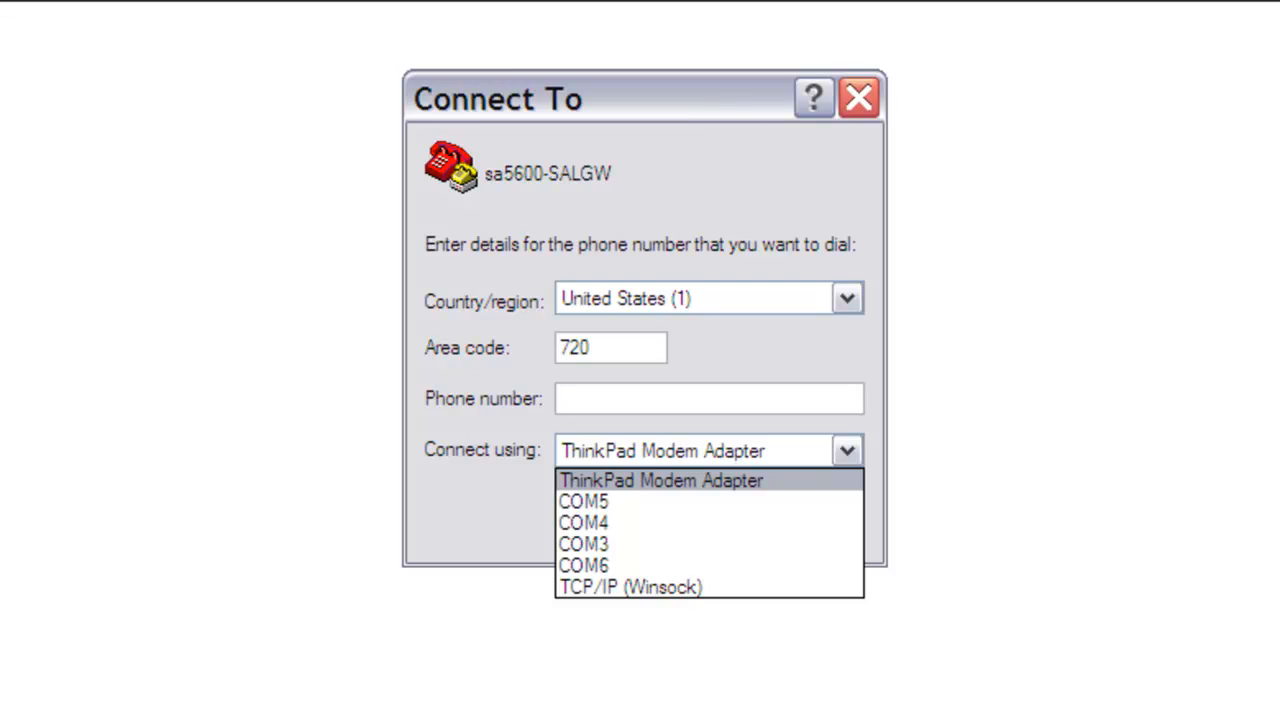
mouse_move(584, 564)
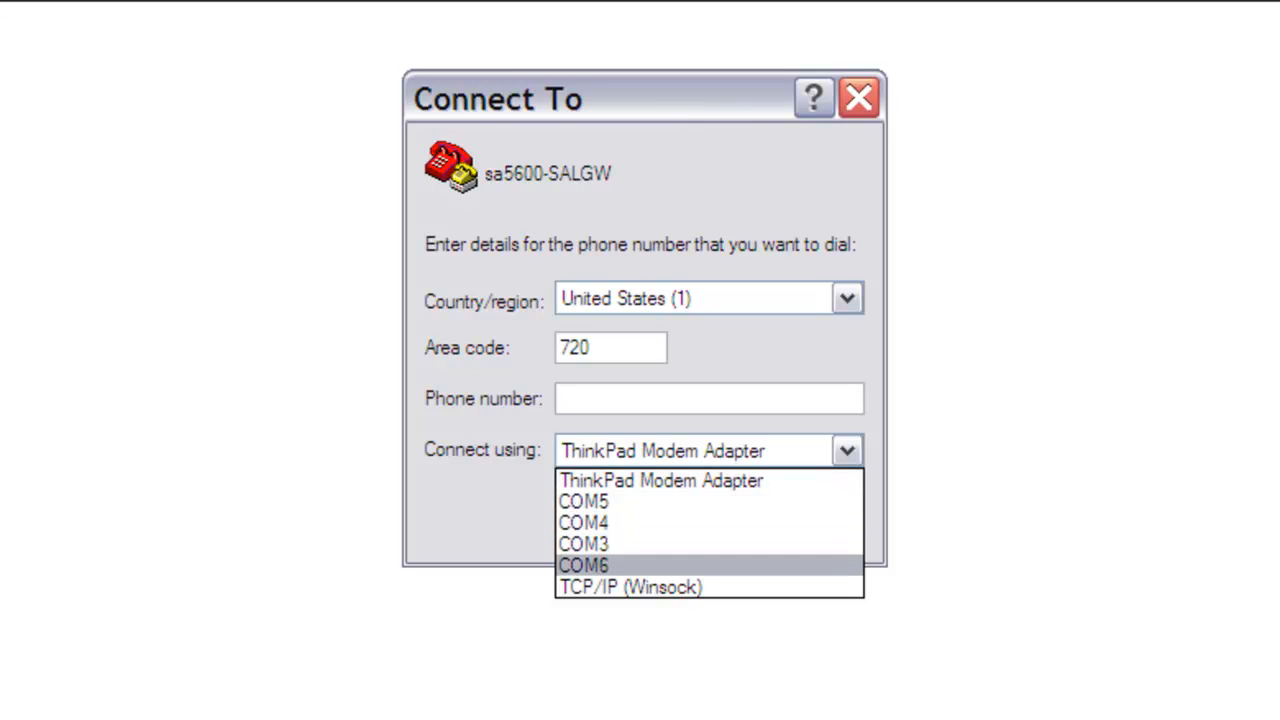
left_click(584, 564)
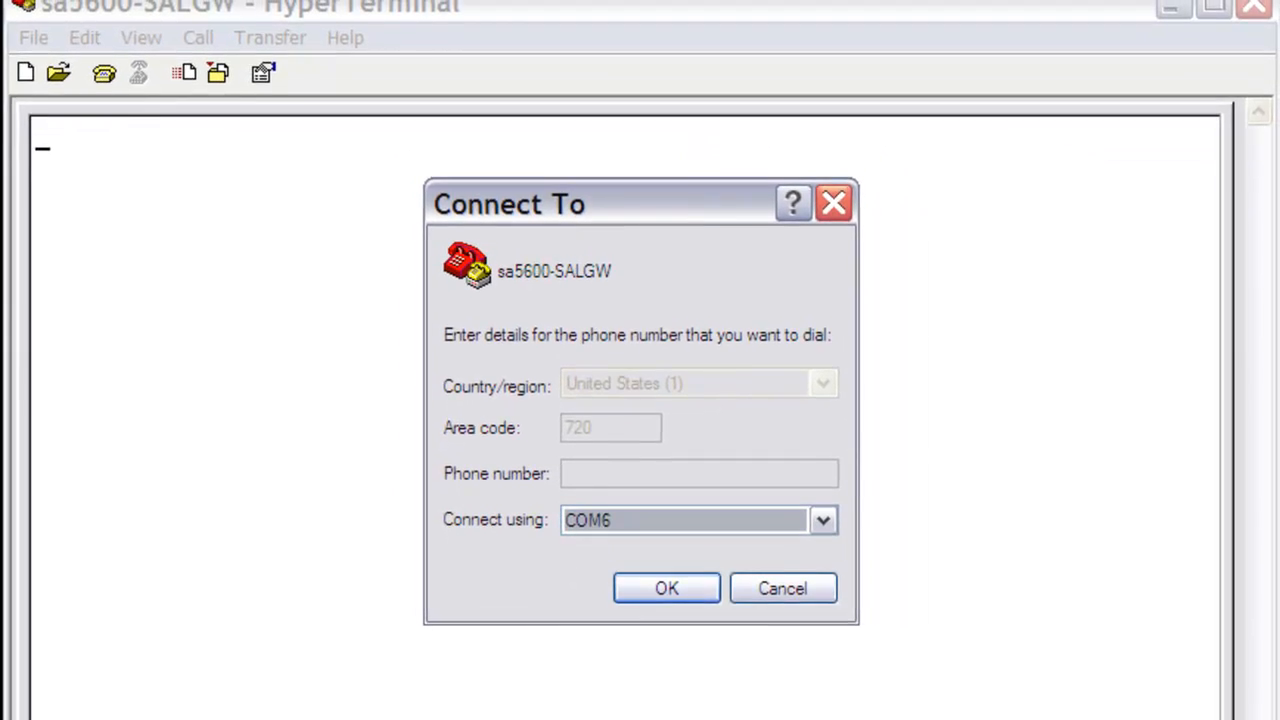
left_click(666, 588)
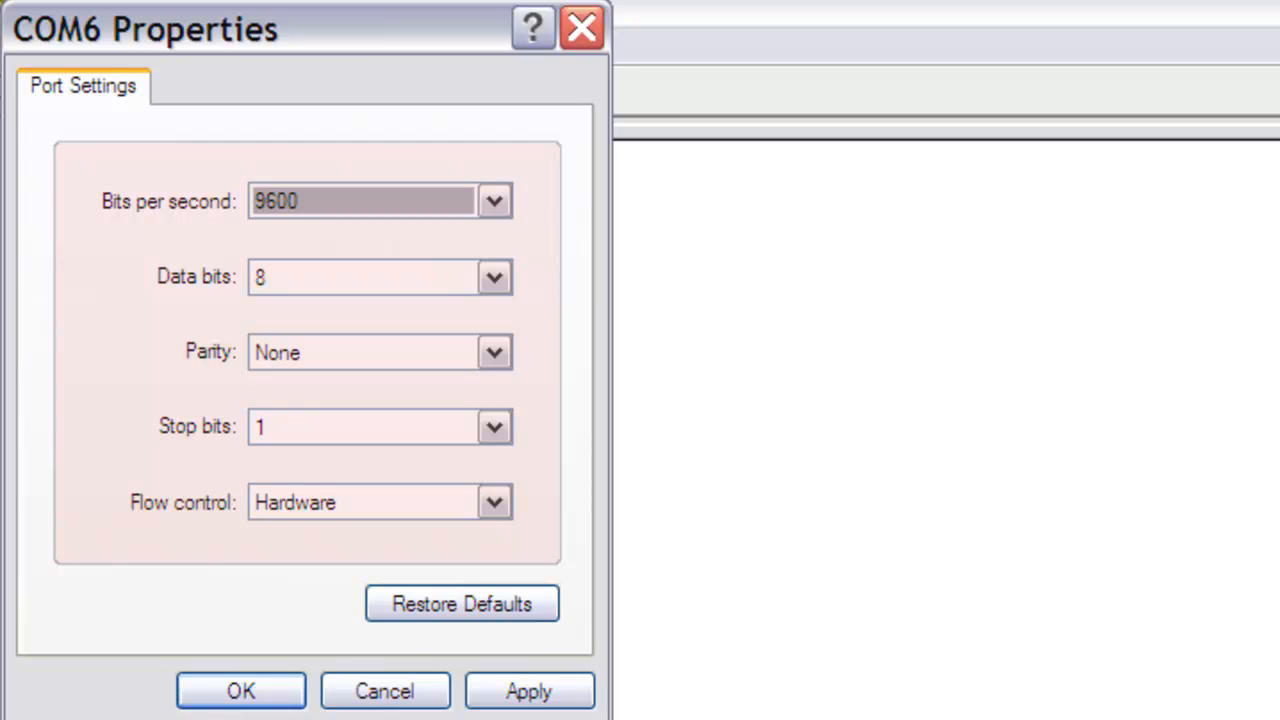
Set COM6 flow control to Xon/Xoff and apply the 9600 8-N-1 port settings
left_click(380, 502)
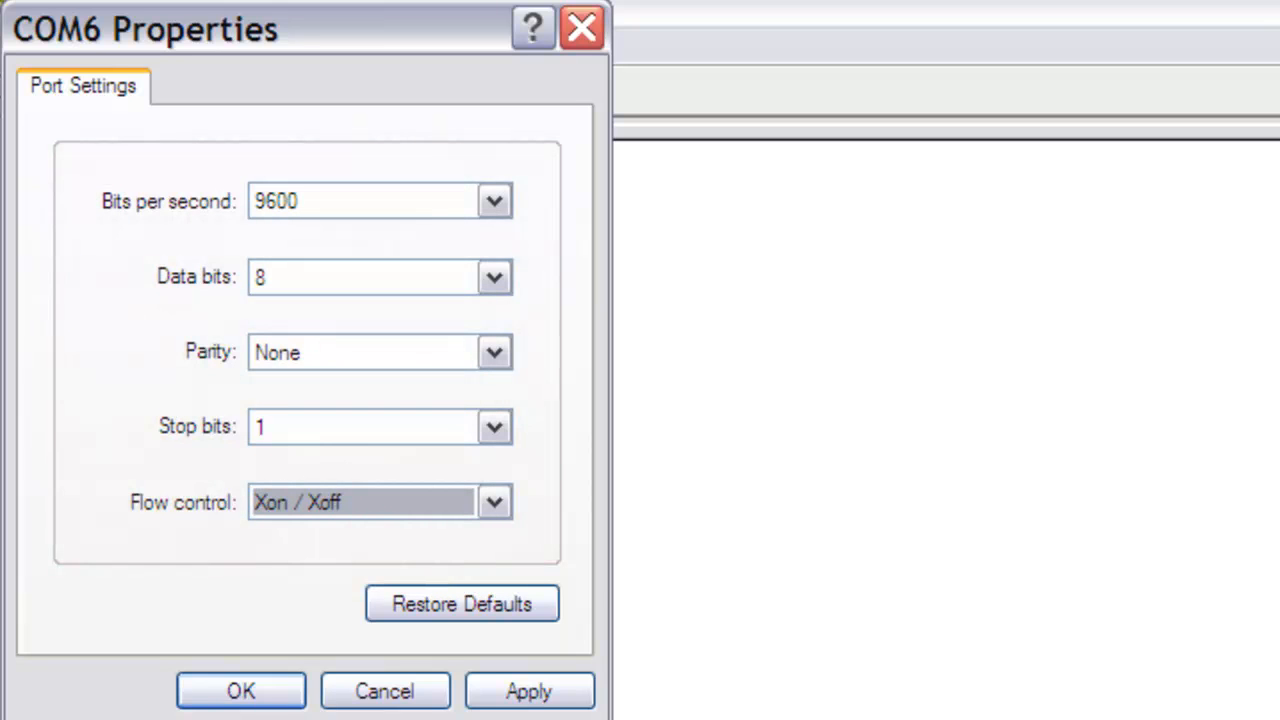
left_click(528, 692)
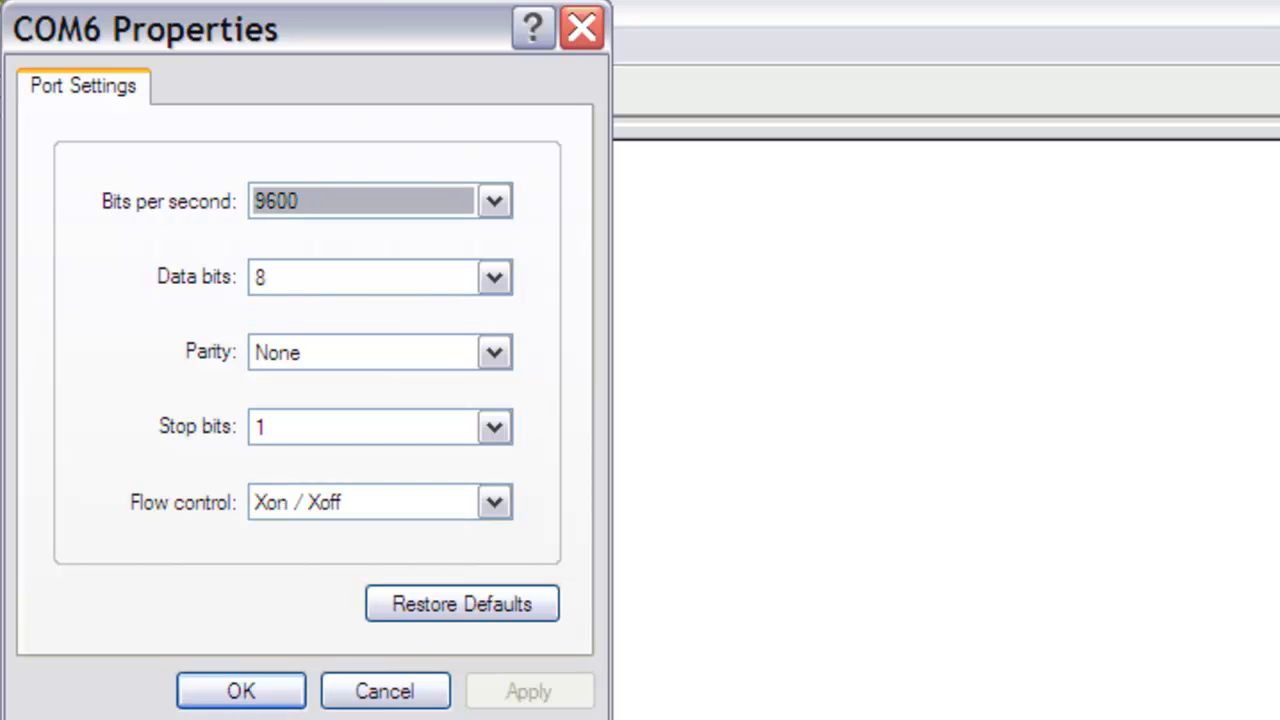
left_click(240, 690)
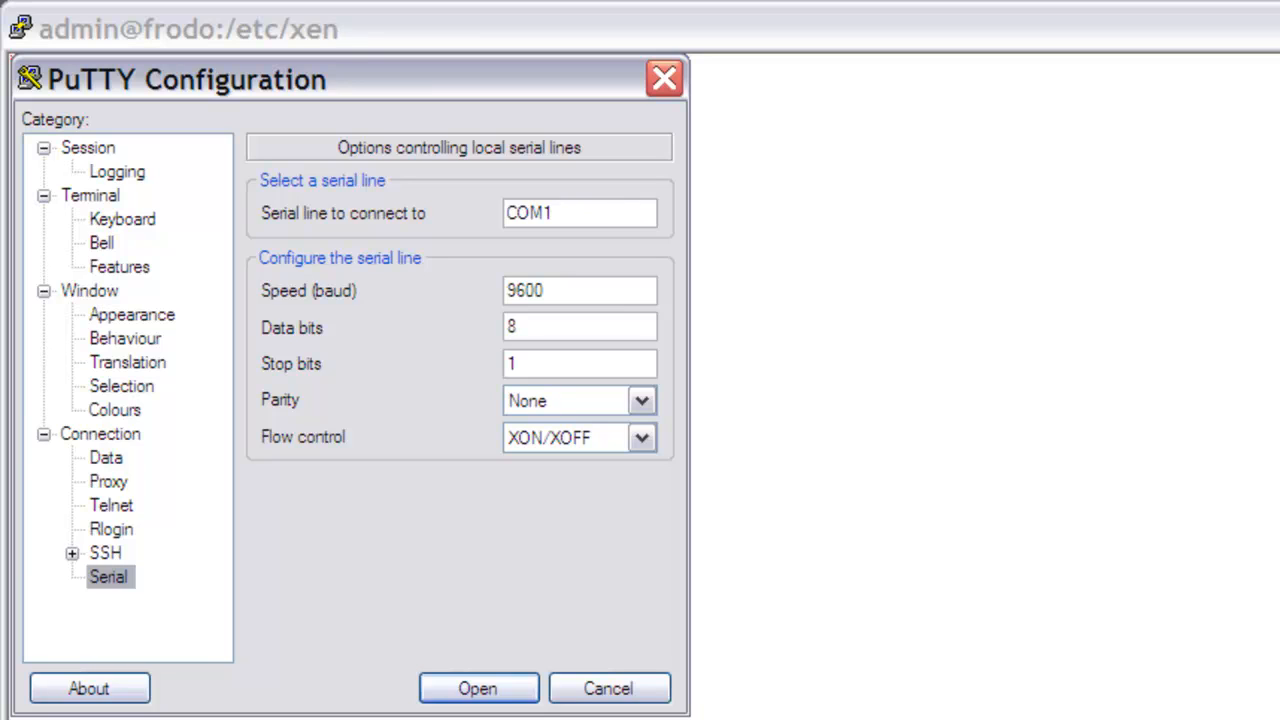
Check the serial line settings (9600, 8-1-N, XON/XOFF) and open the session
left_click(108, 576)
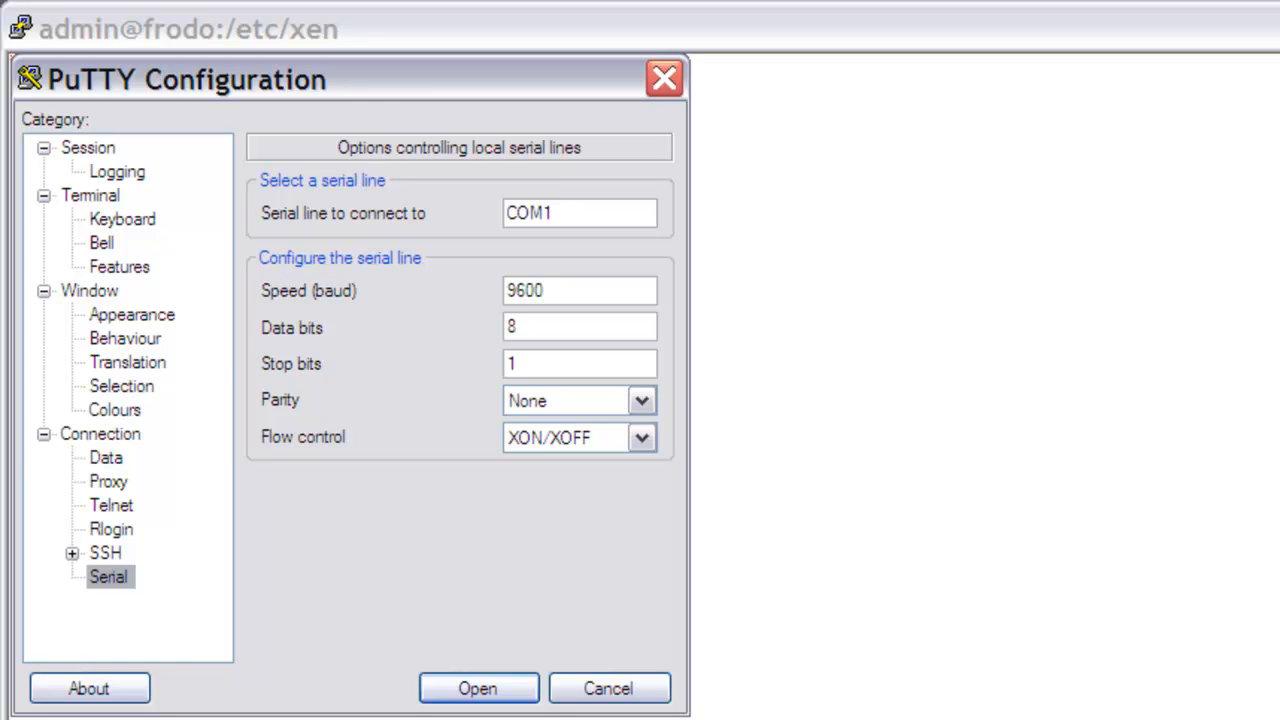
left_click(476, 688)
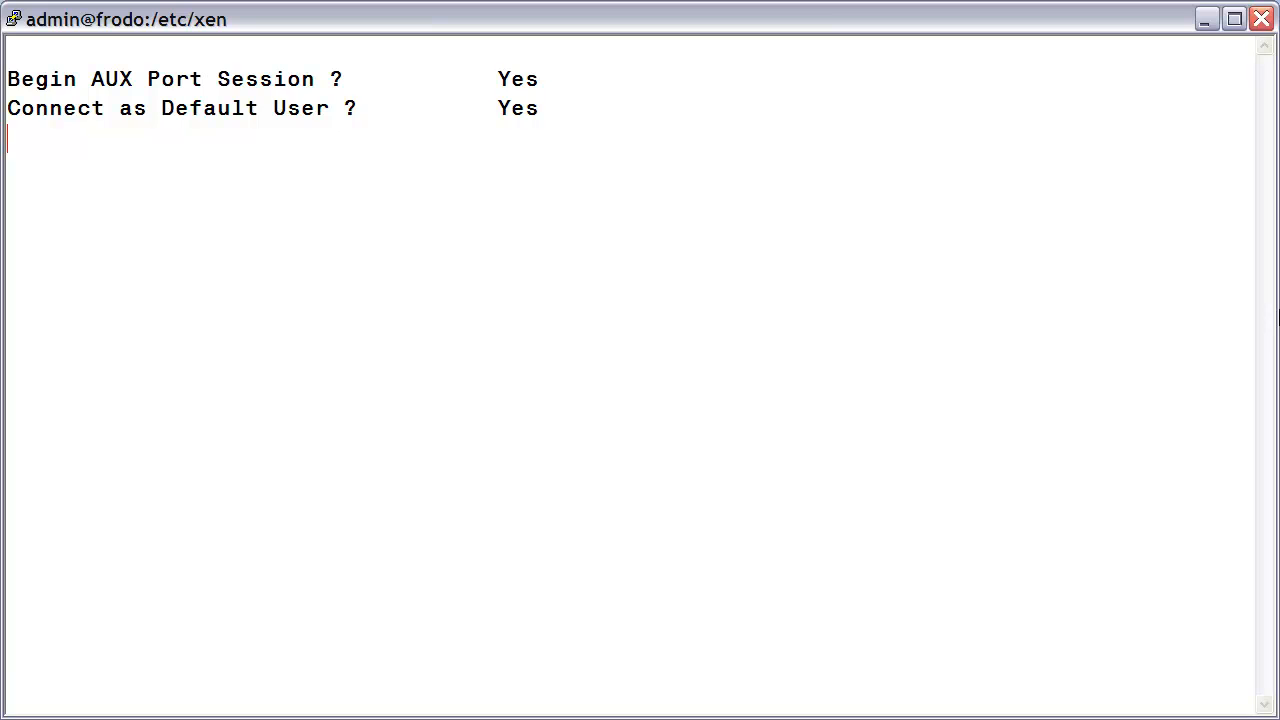
Answer Yes to Begin AUX Port Session and Connect as Default User
key("enter")
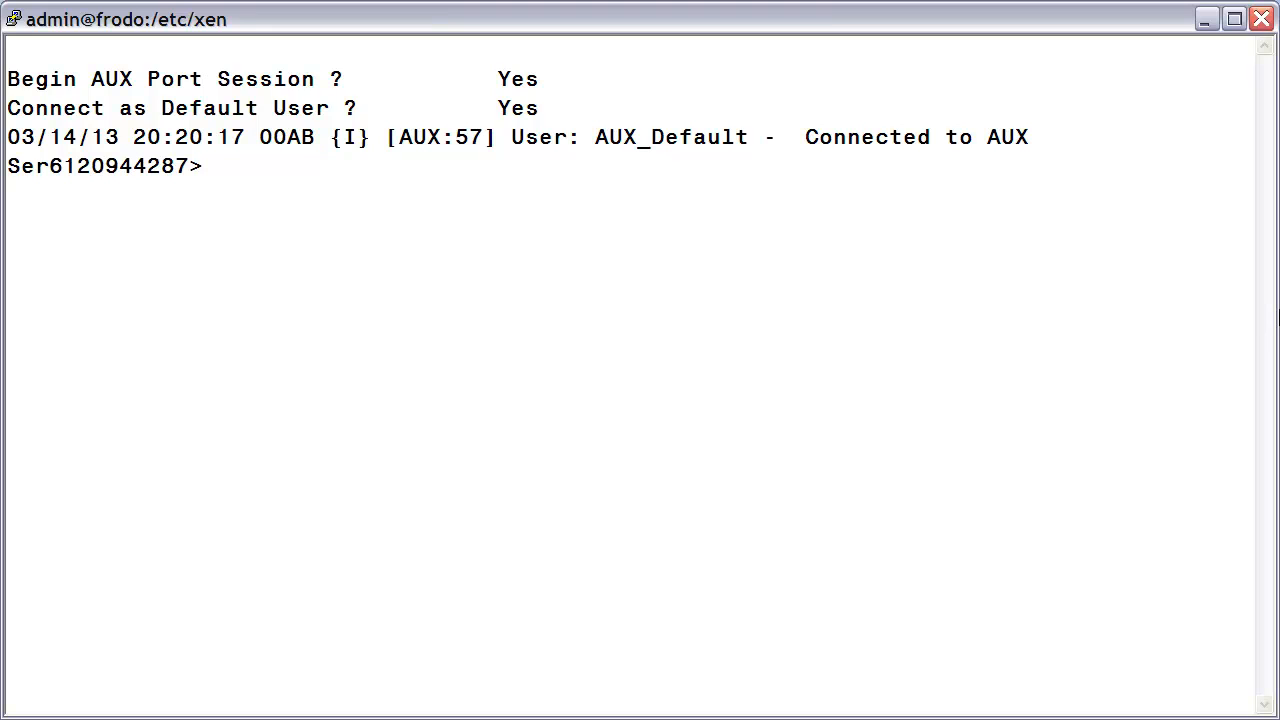
Switch VT100 mode on with 'vt on' at the console prompt
type("vt")
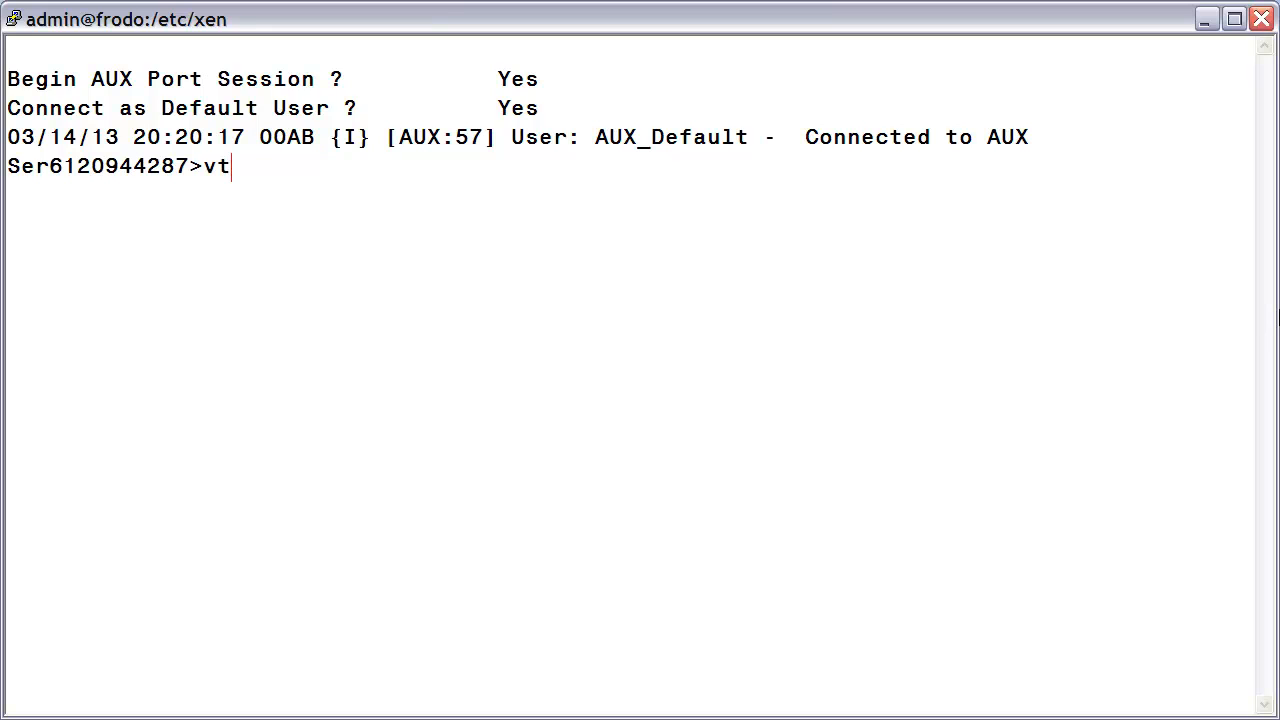
type("on")
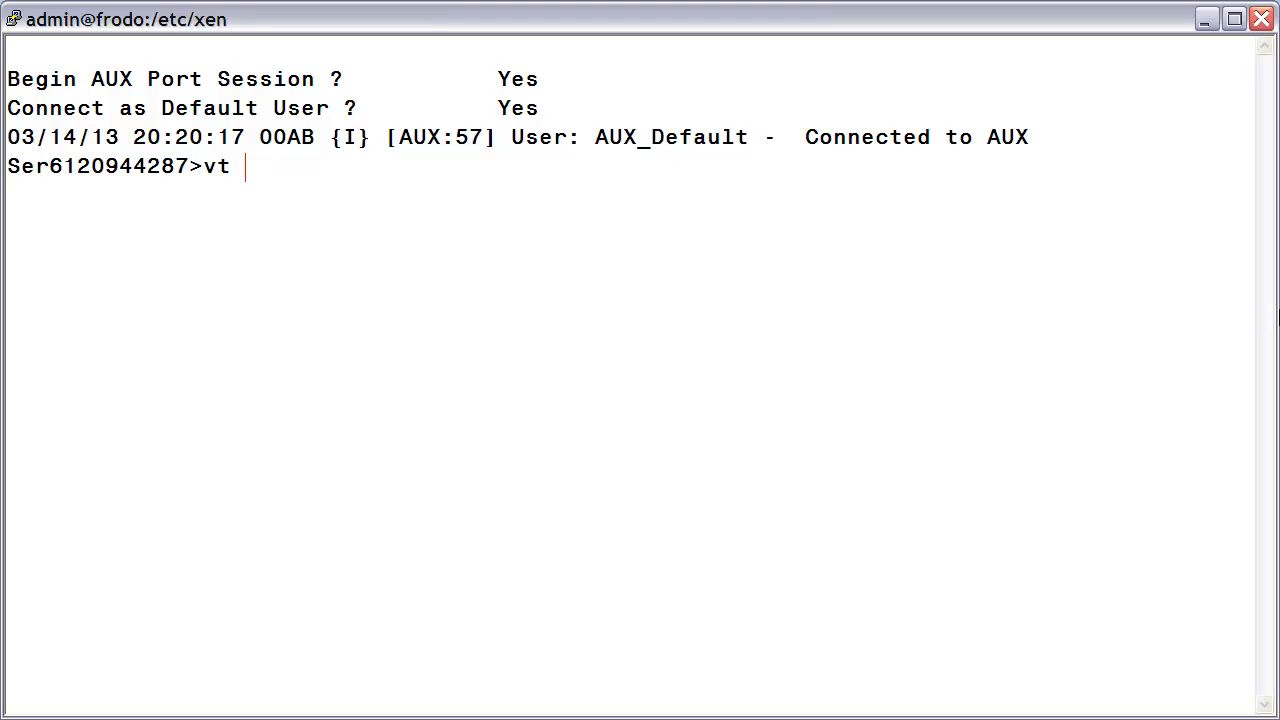
type("on")
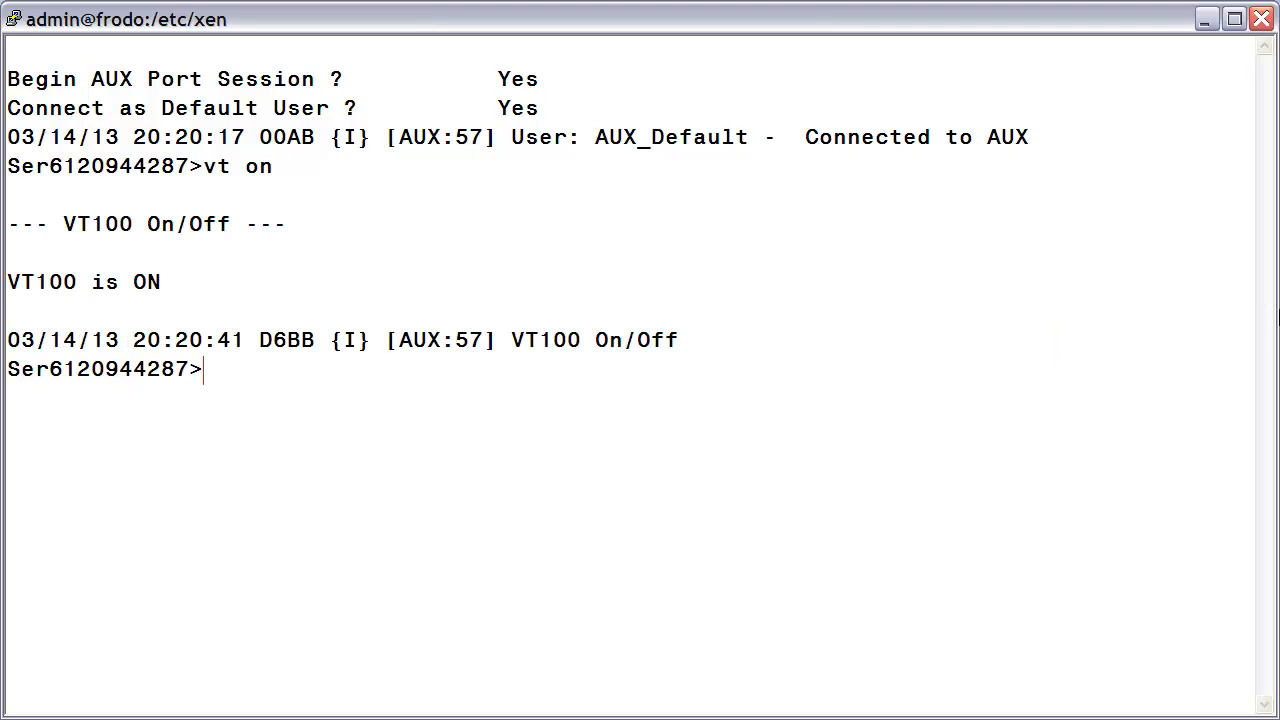
double_click(84, 282)
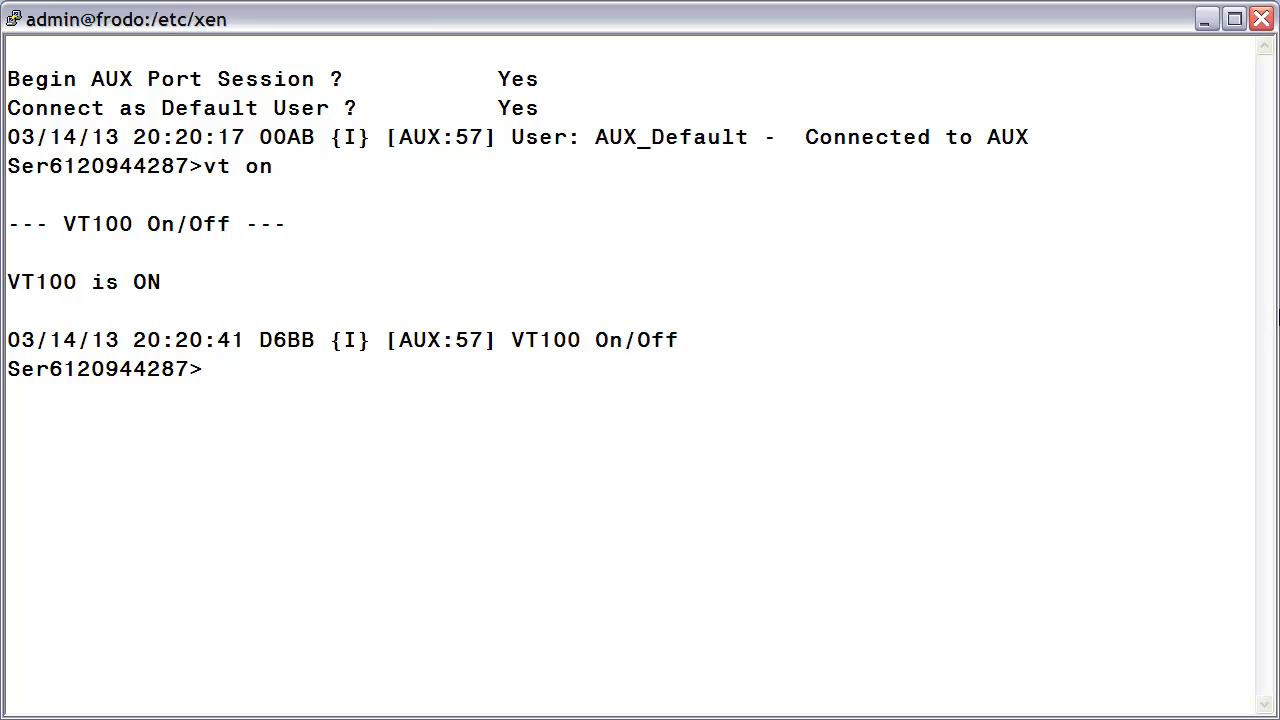
Start Set Network Params with 'snp 1' to list the current addresses
type("snp 1")
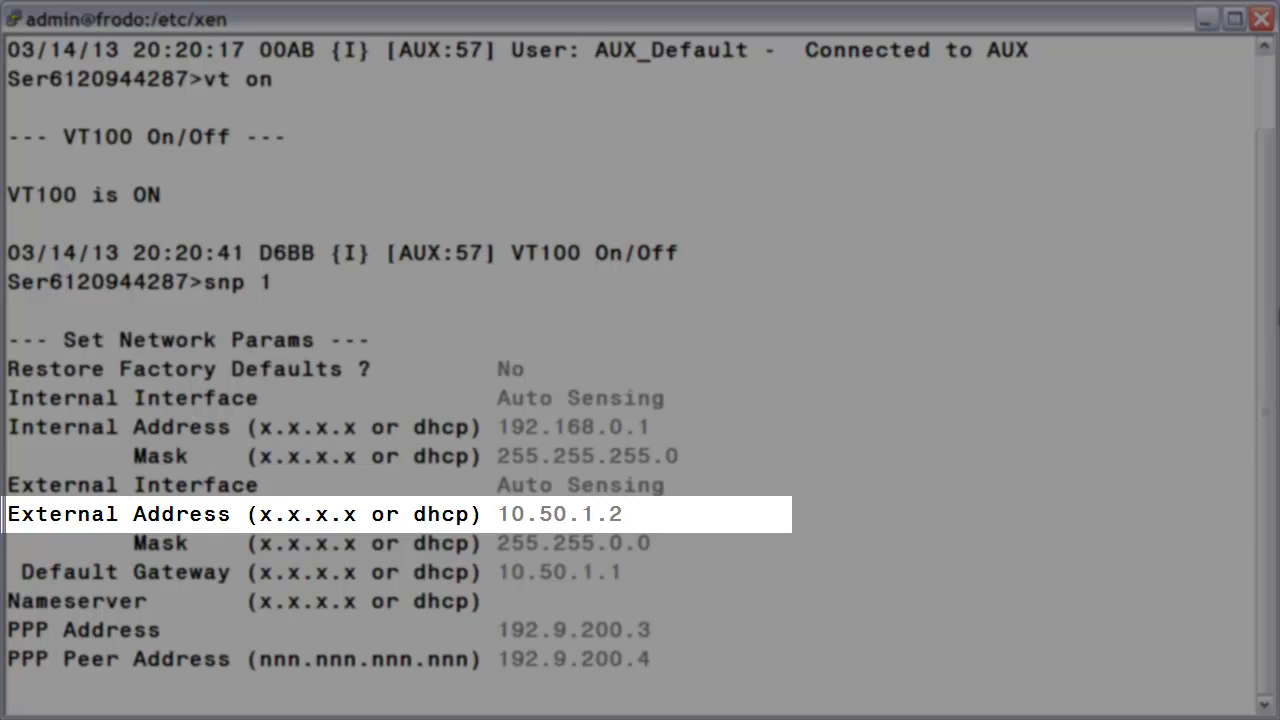
Enter external mask 255.255.255.0, gateway 10.100.200.1 and nameserver 10.100.200.2
key("BackSpace")
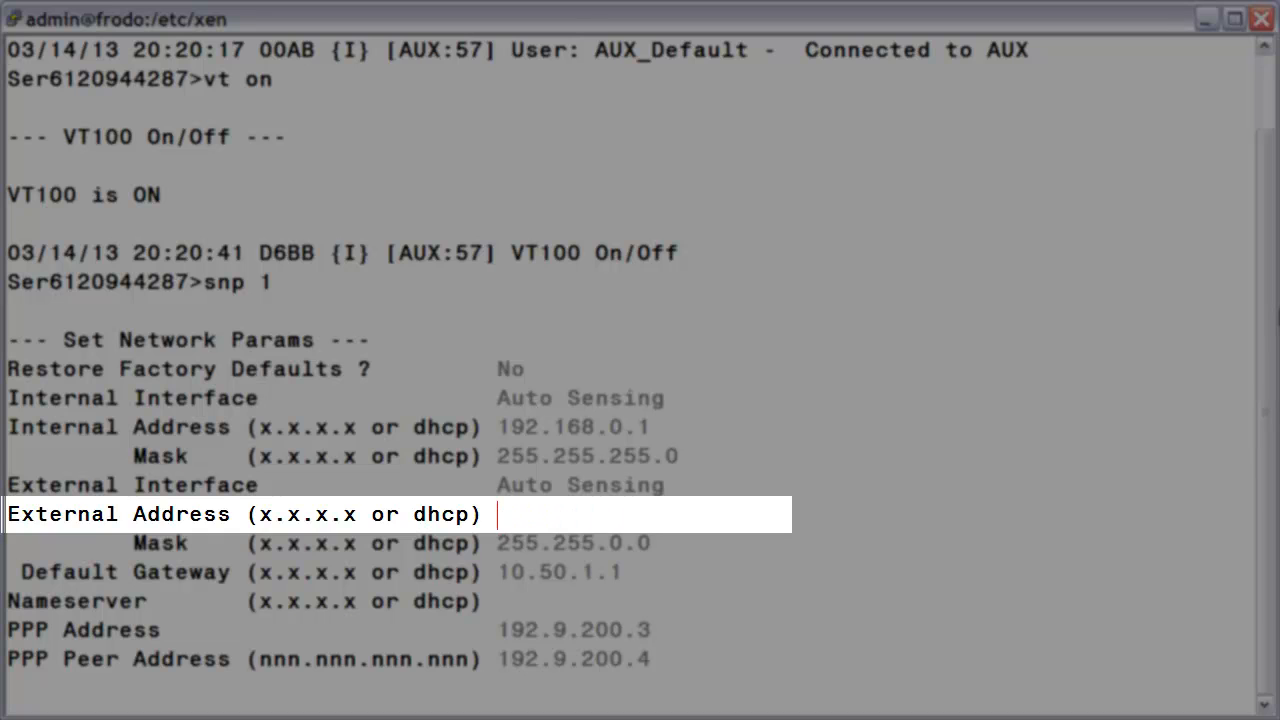
type("10.100.200.")
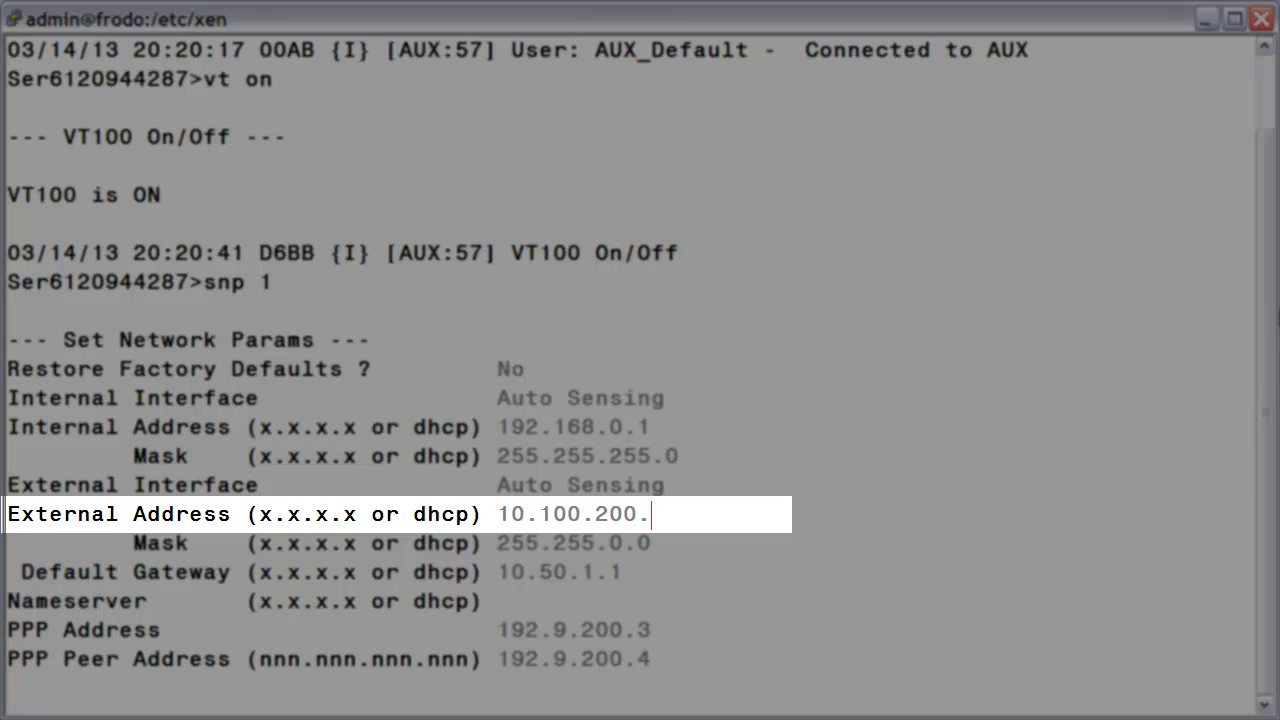
type("10")
left_click(396, 542)
type("255")
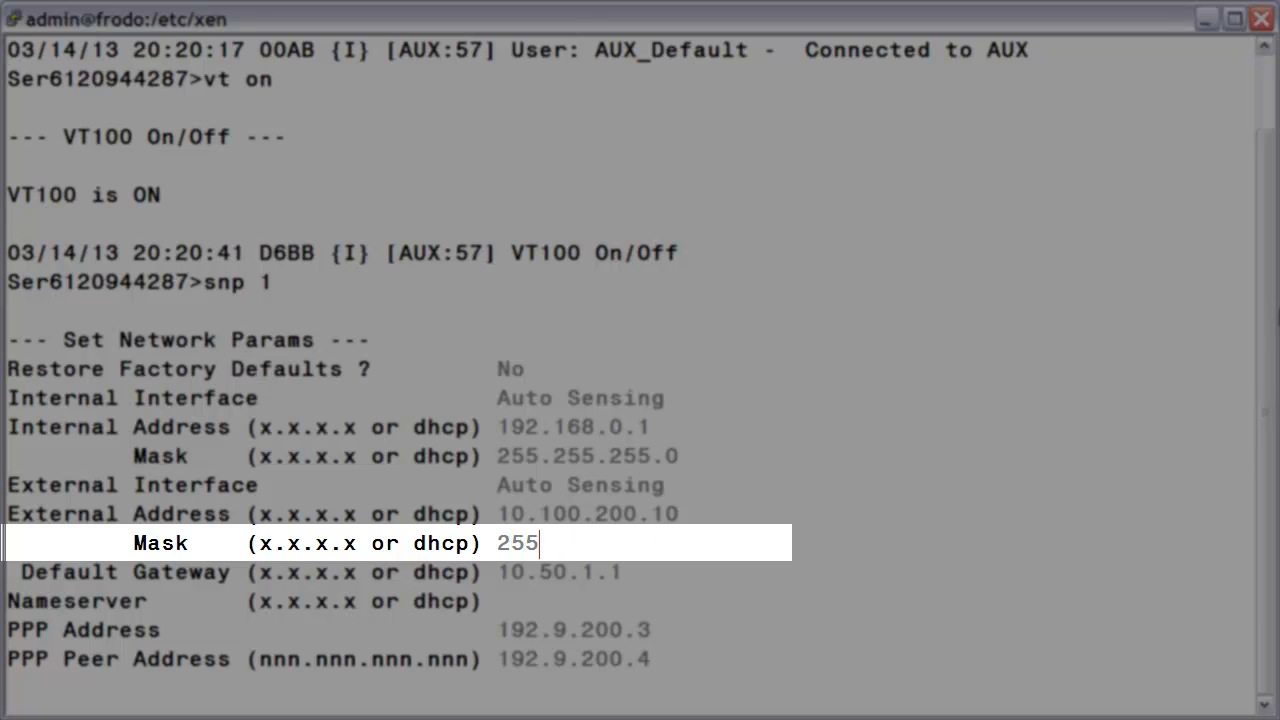
type(".255")
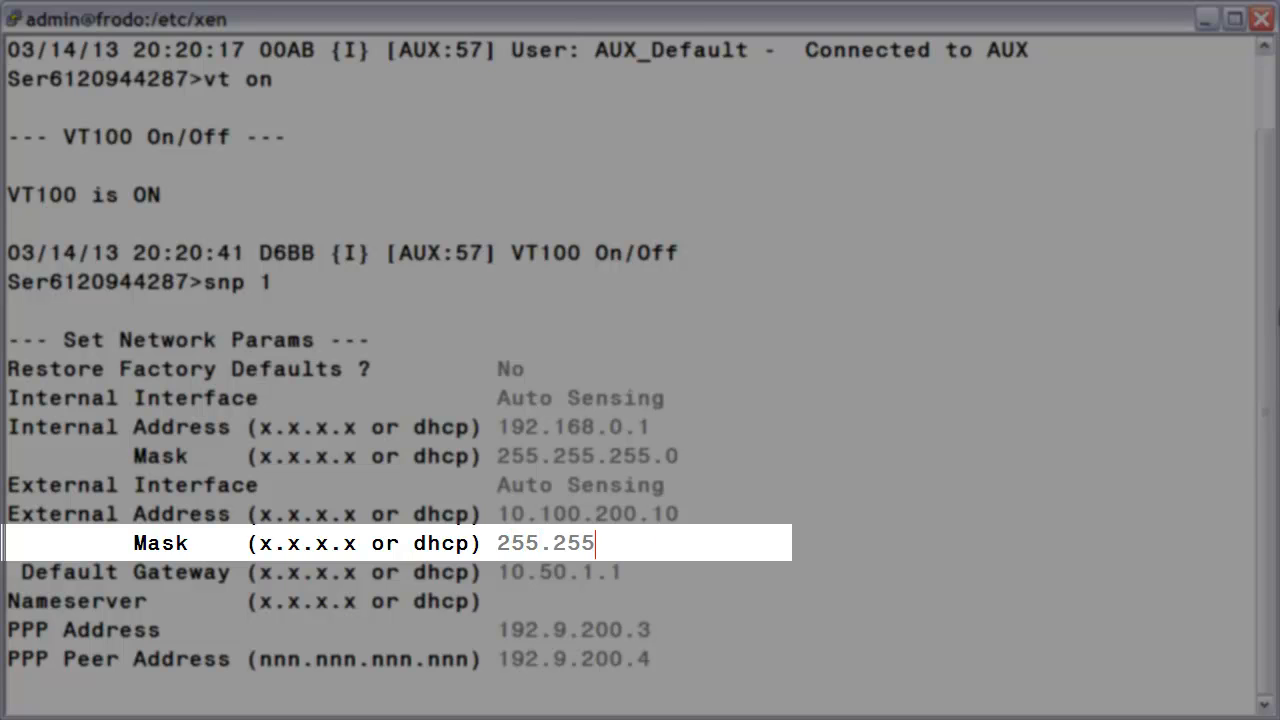
type(".255")
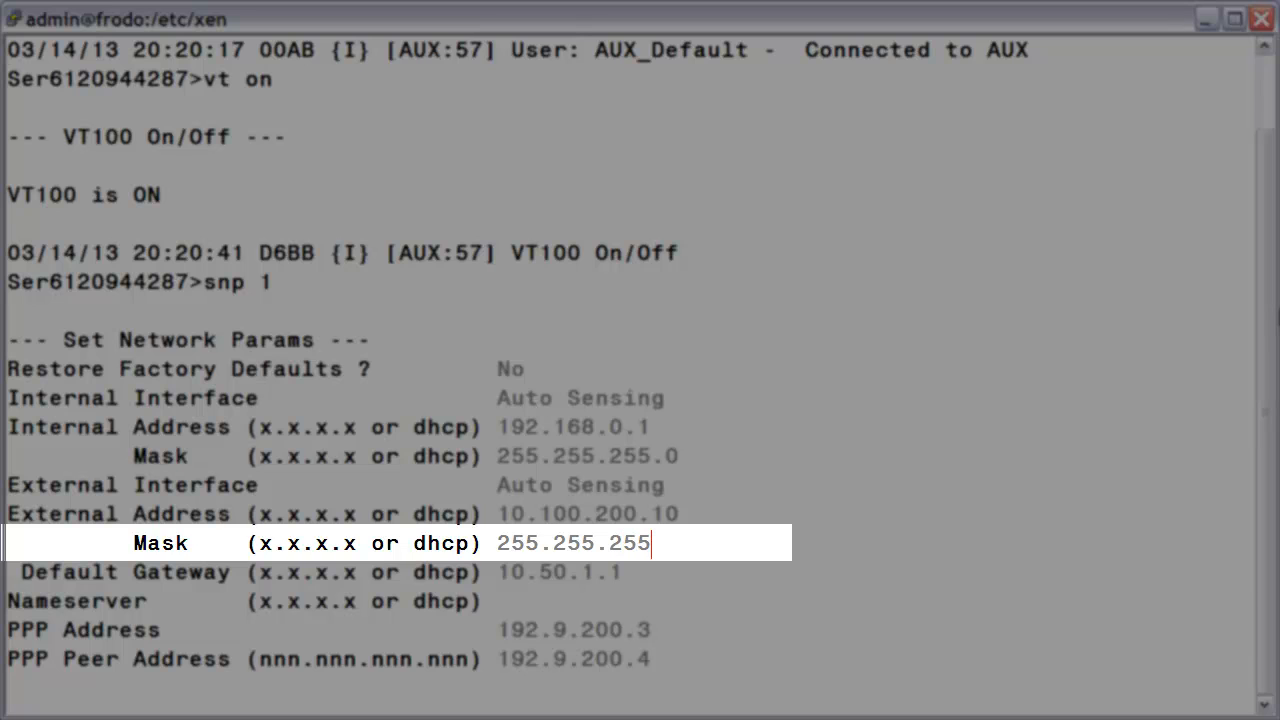
type(".0")
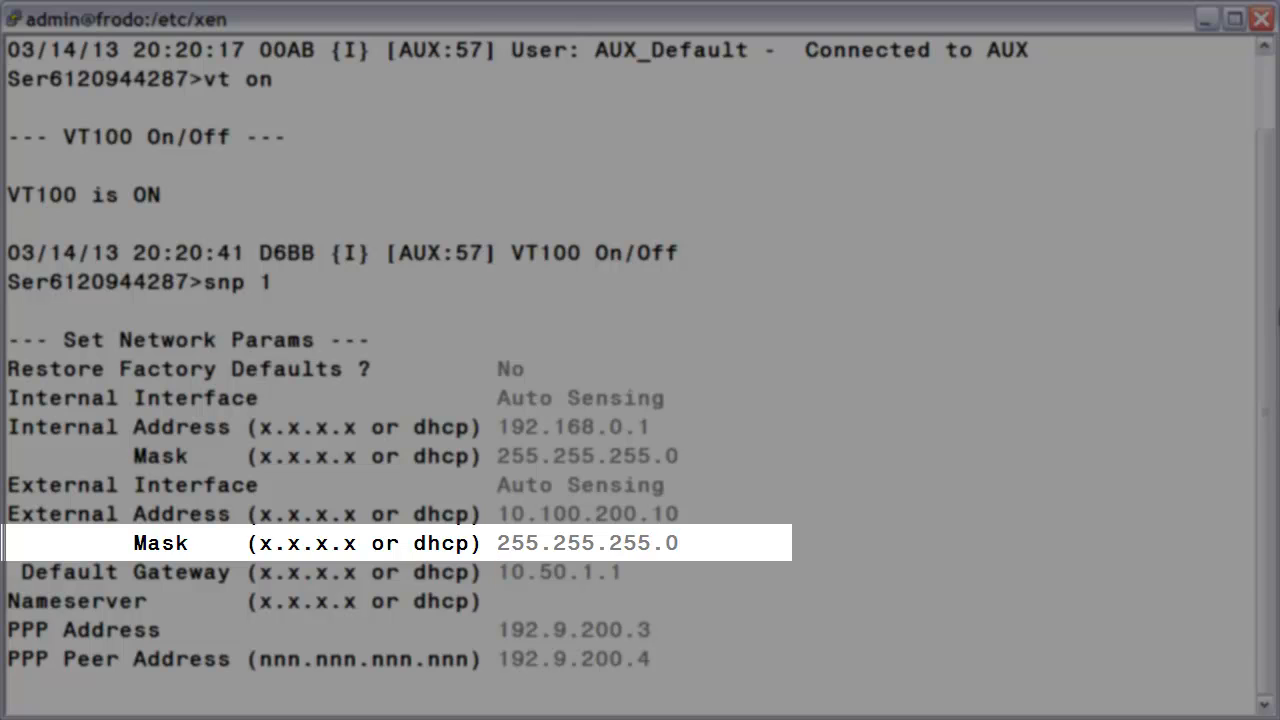
type("10.100")
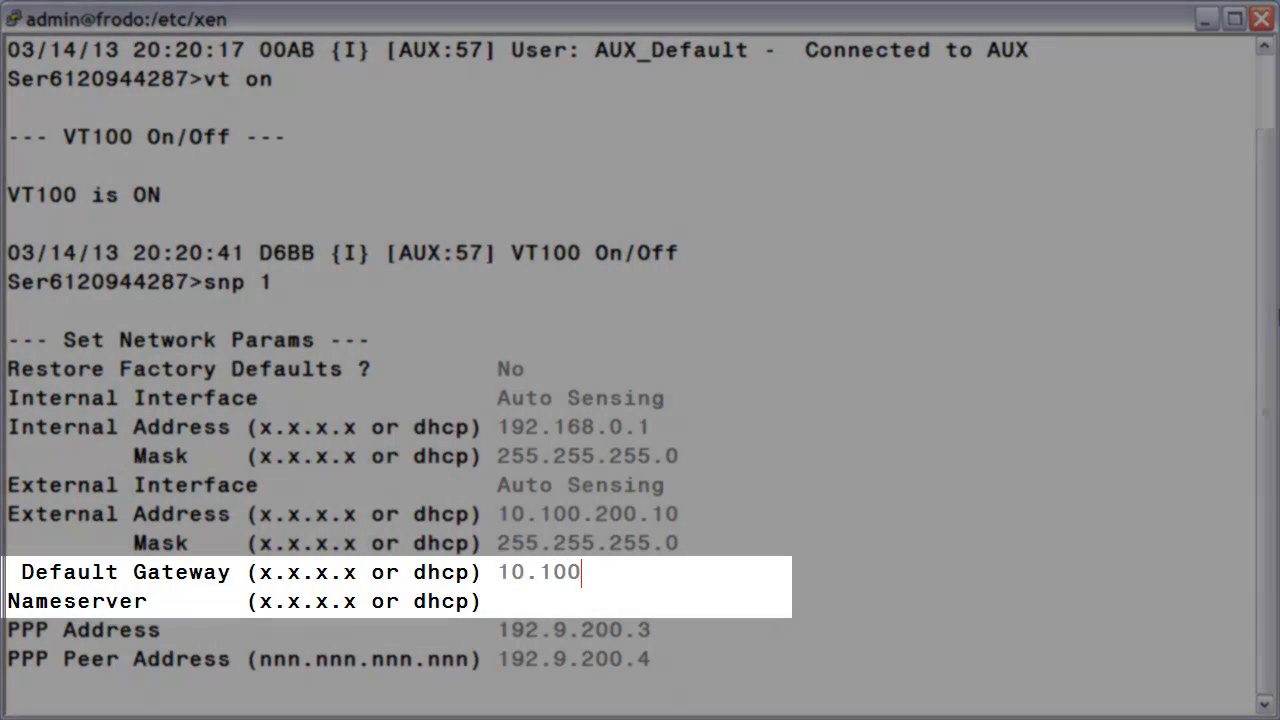
type(".200.1")
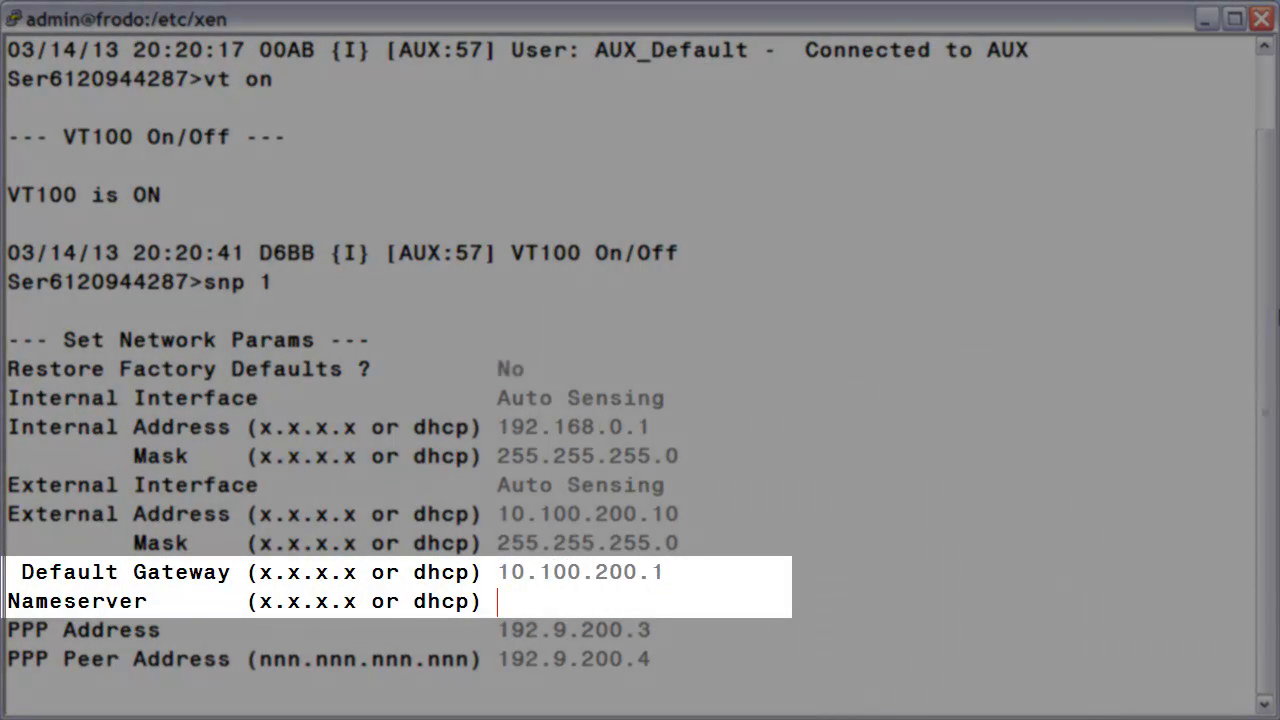
type("10.")
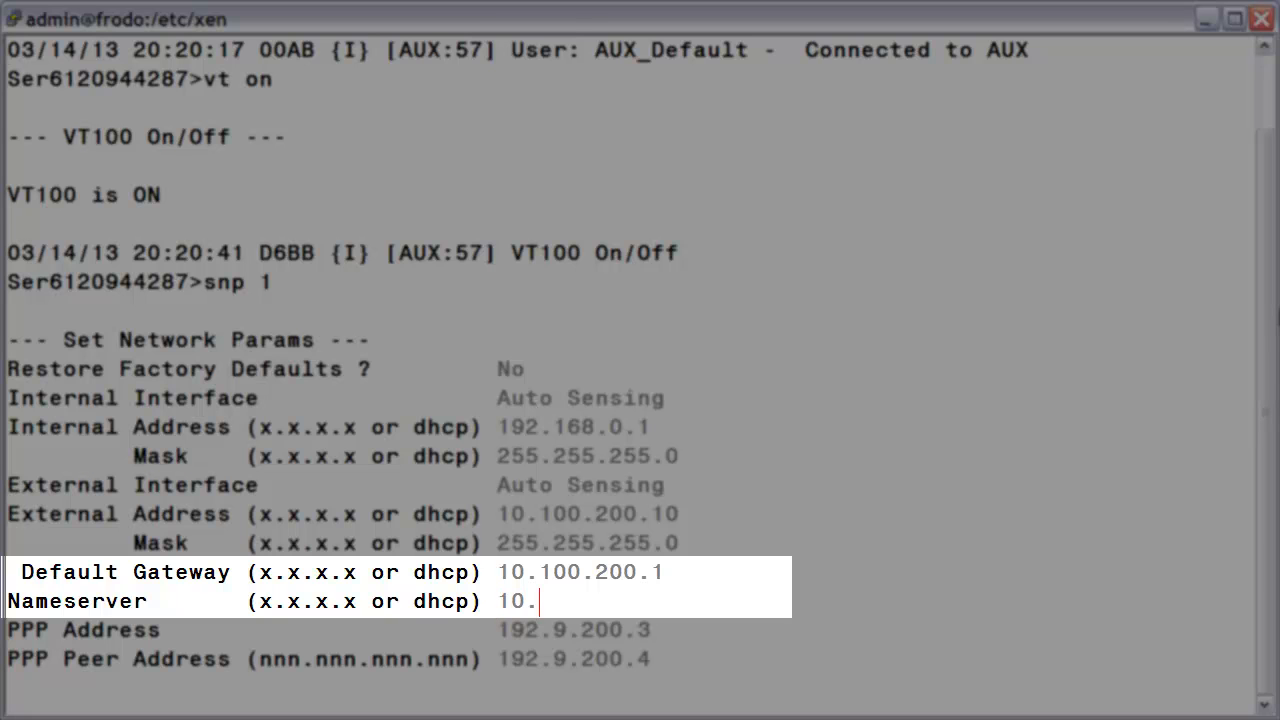
type("100.200.2")
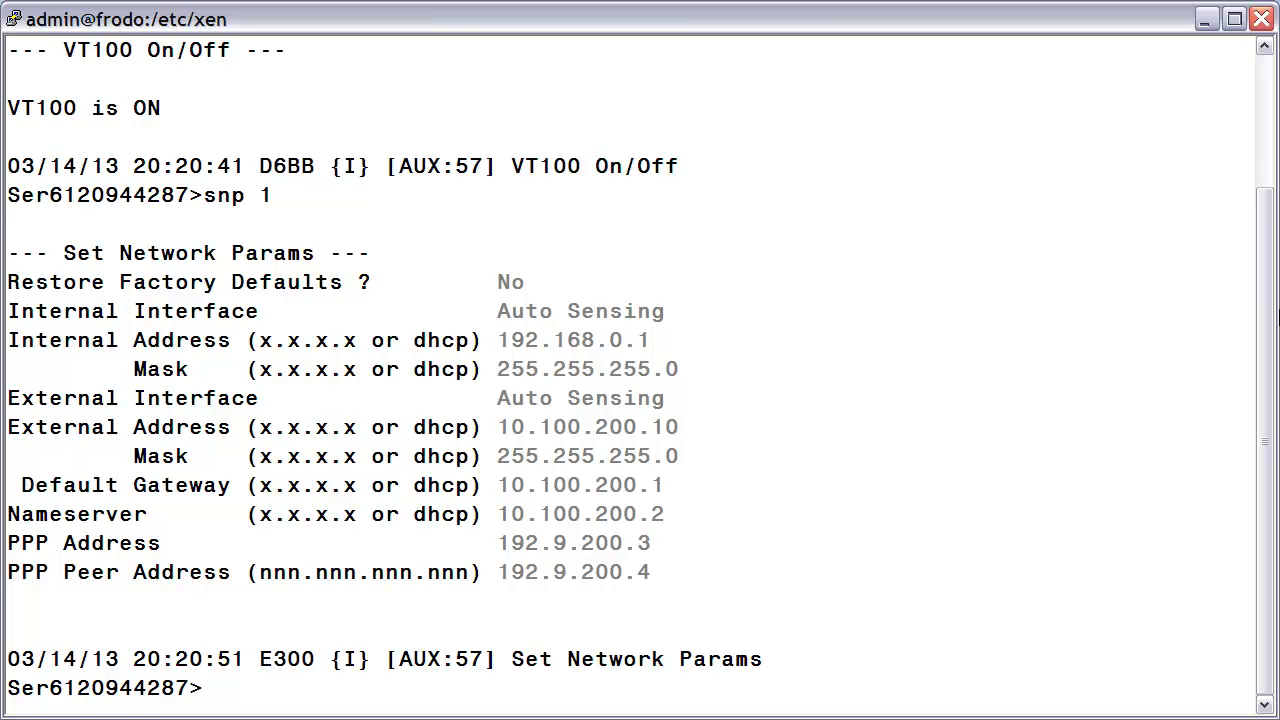
Run sdt and set 14/03/2013 20:23, GMT area US, zone Mountain, DST observed
type("s")
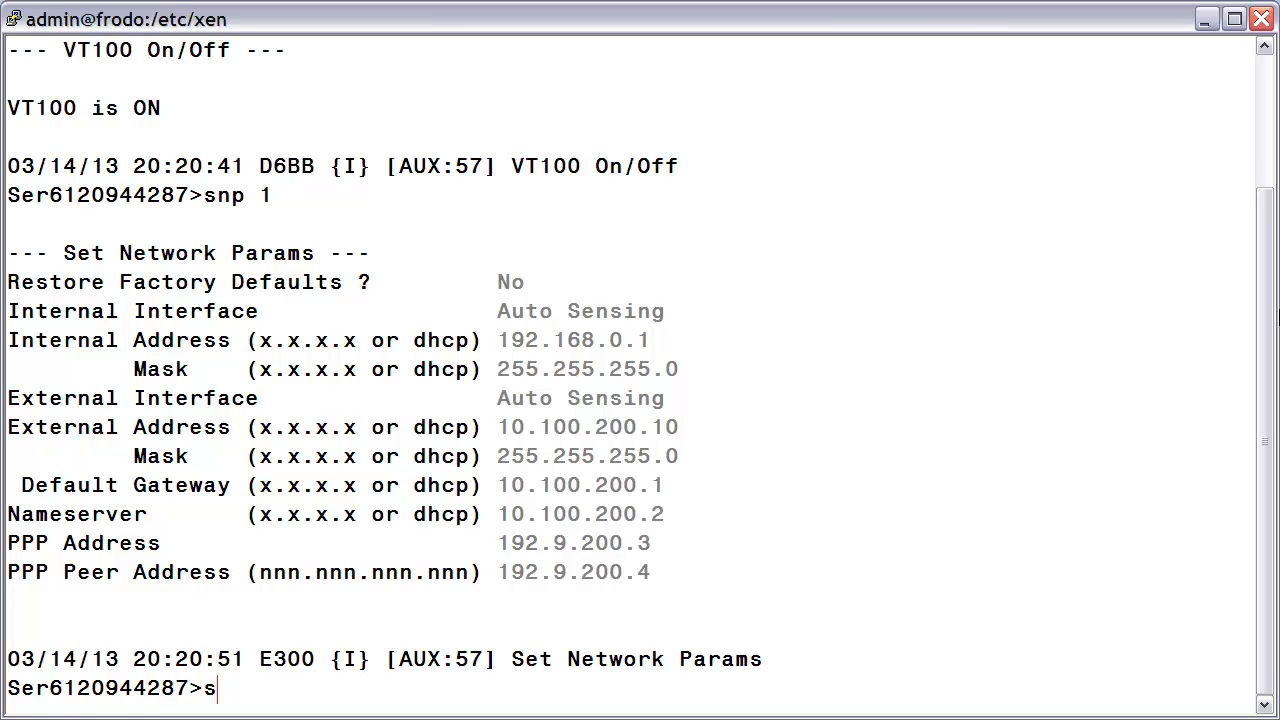
type("dt")
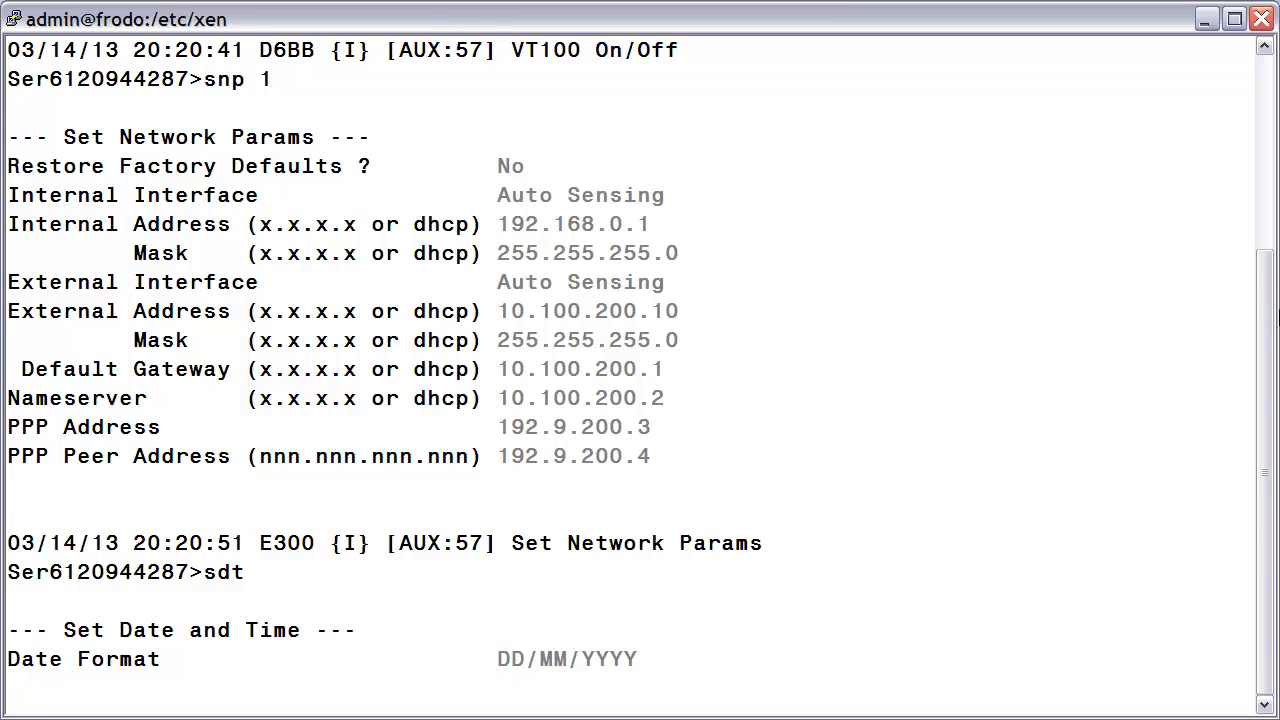
scroll("down", 3)
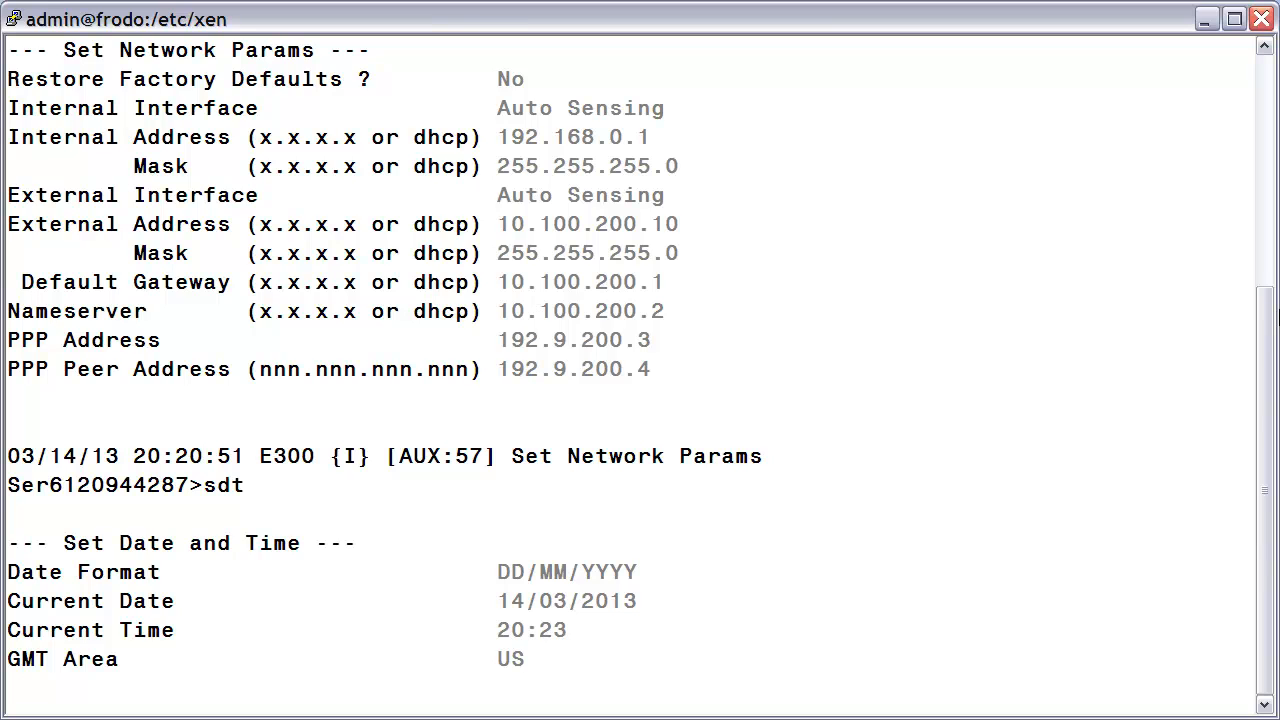
left_click(500, 660)
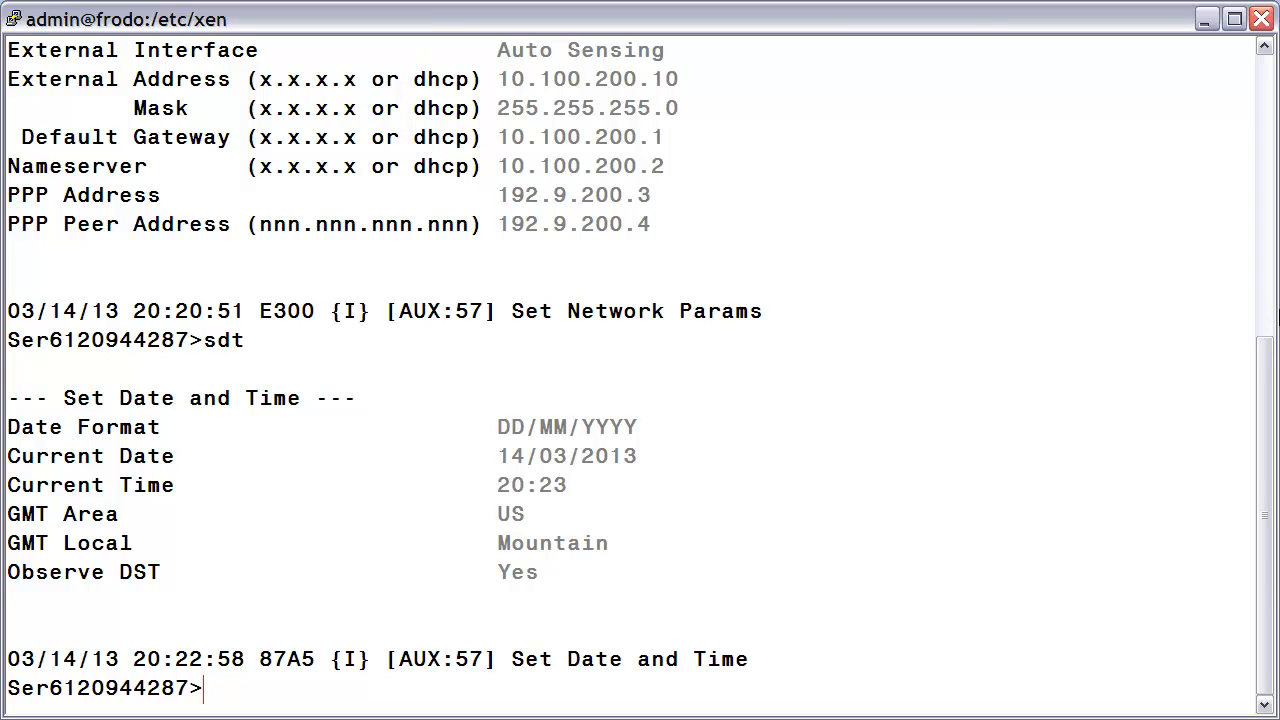
Run ntp and enter servers yourtimeserver1.company.com and yourtimeserver2.company.com, keeping server #3 and enabling the client
type("ntp")
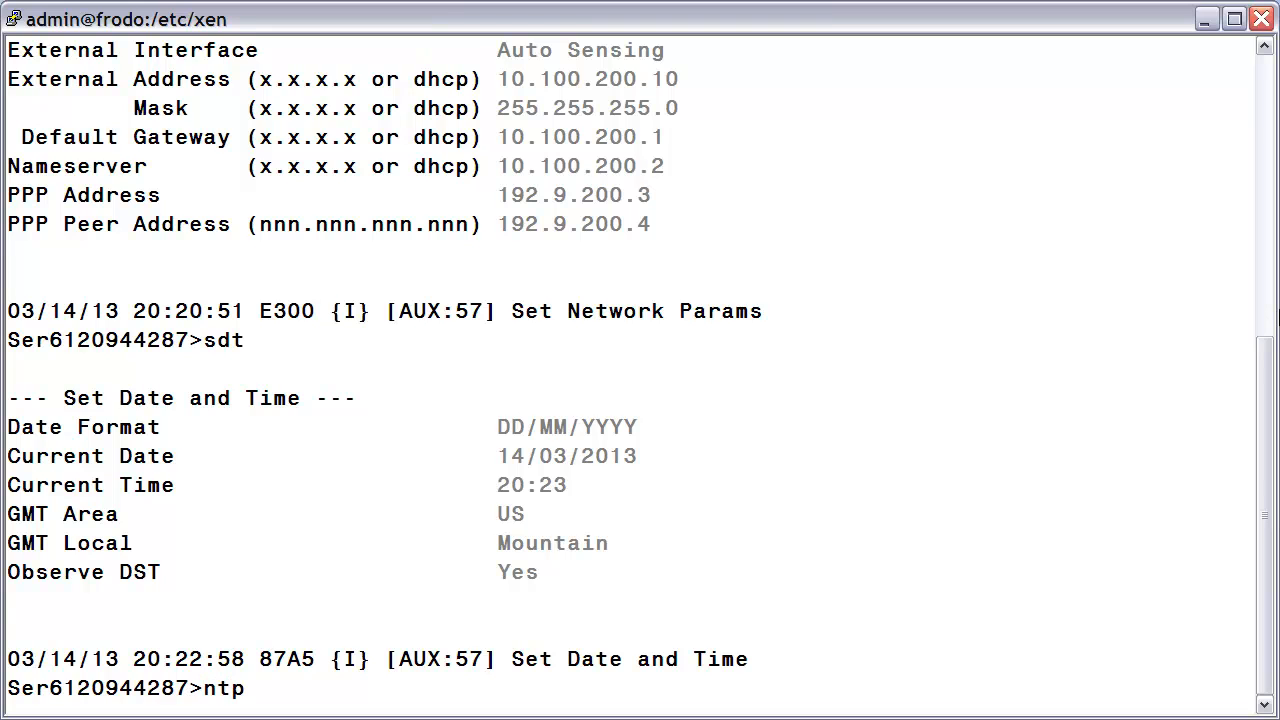
scroll("down", 3)
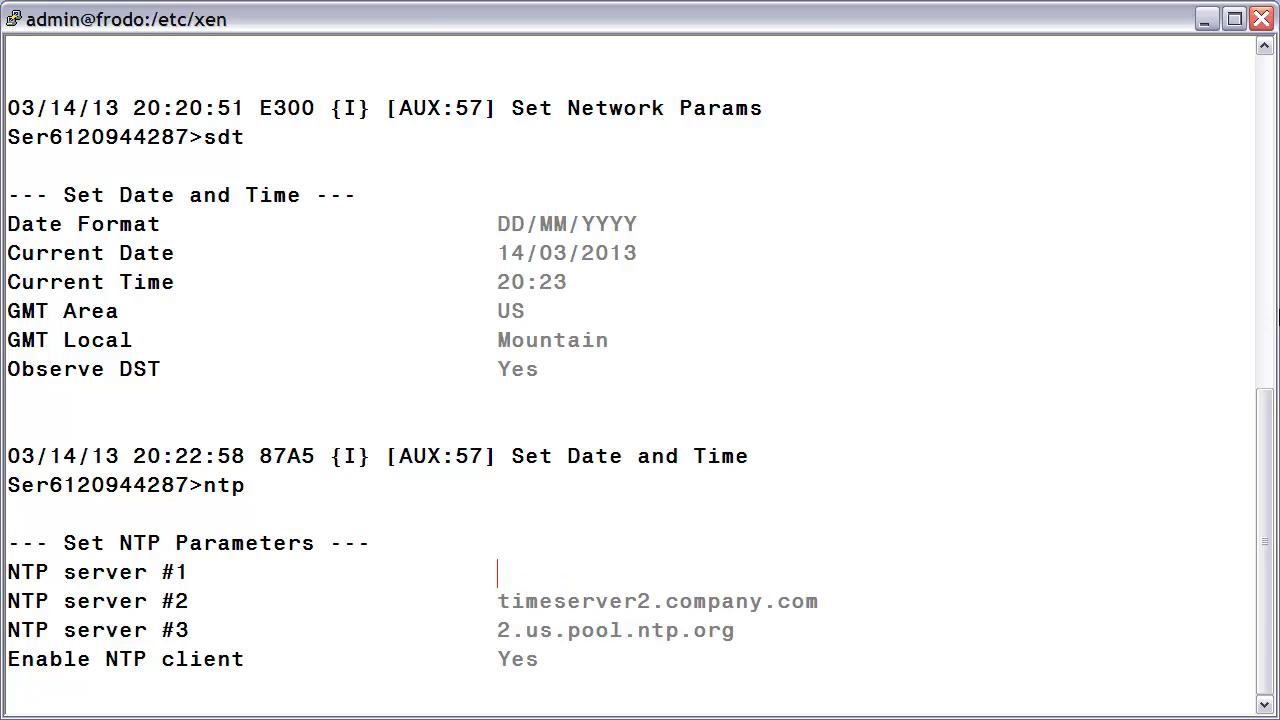
type("yourtimeserver")
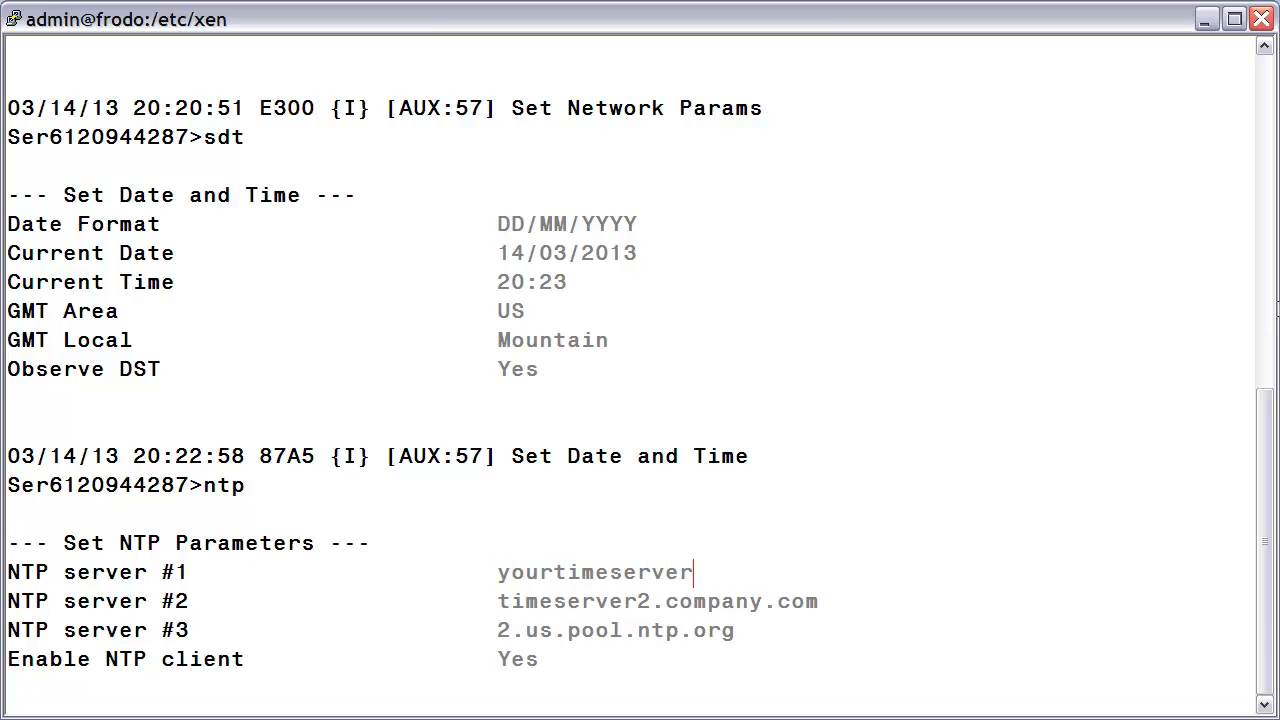
type("1.company.com")
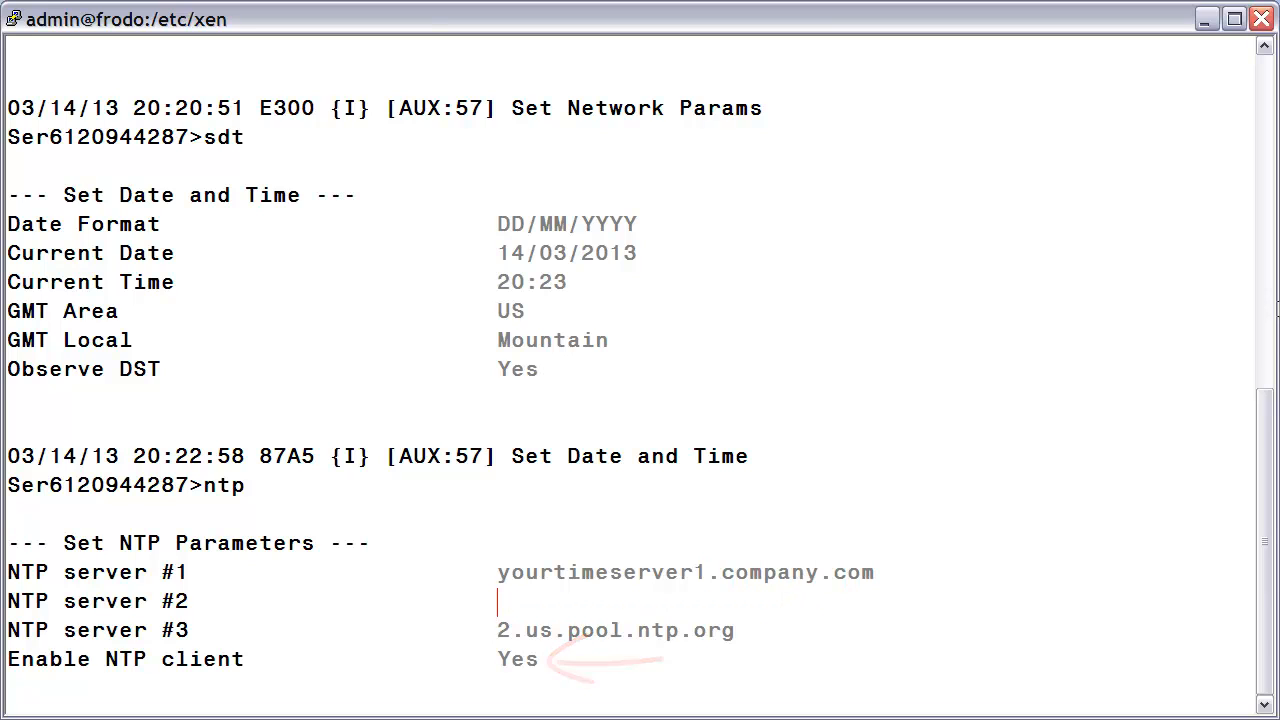
type("yourtimeserver2.company")
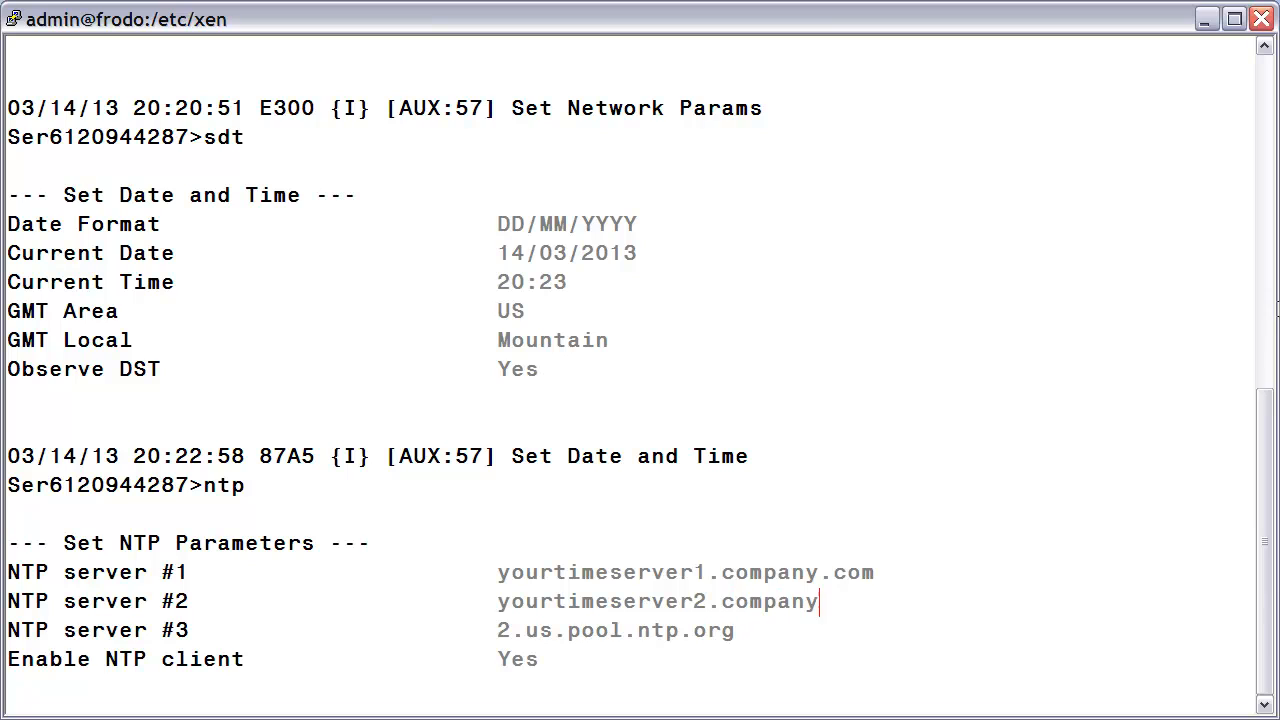
type(".com")
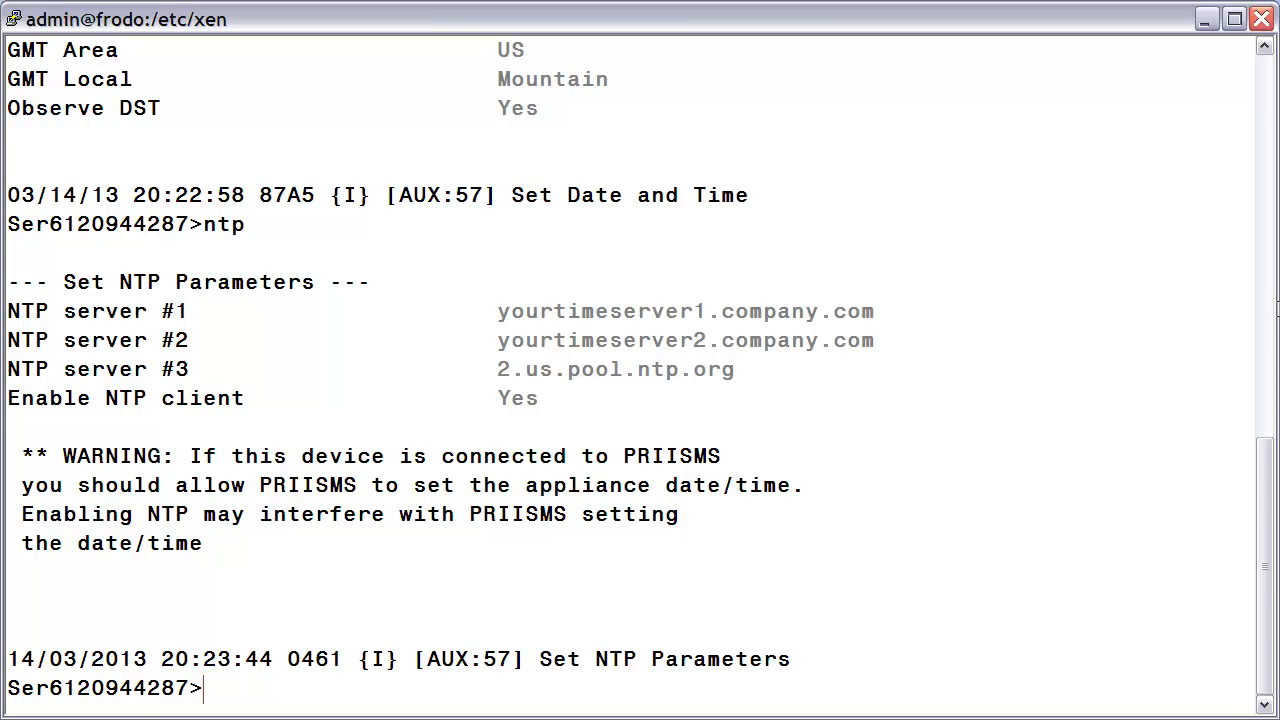
Enter the salstart command at the appliance console prompt
type("salsta")
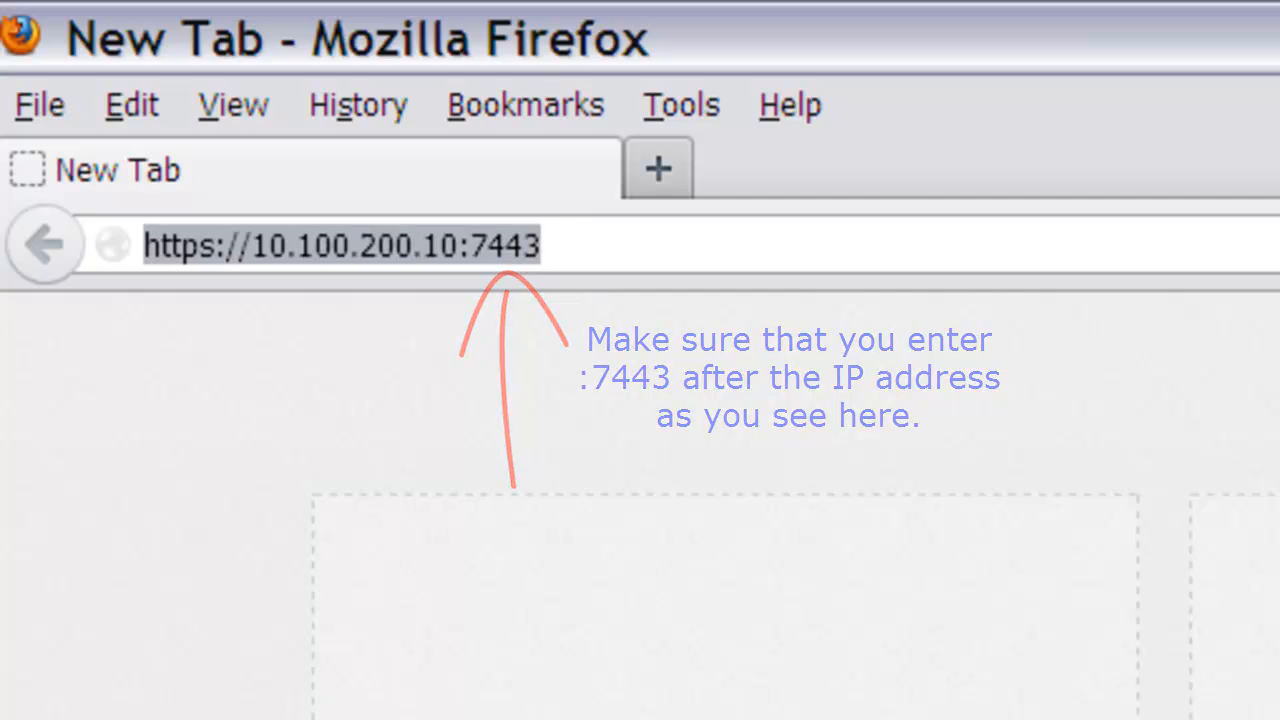
key("Return")
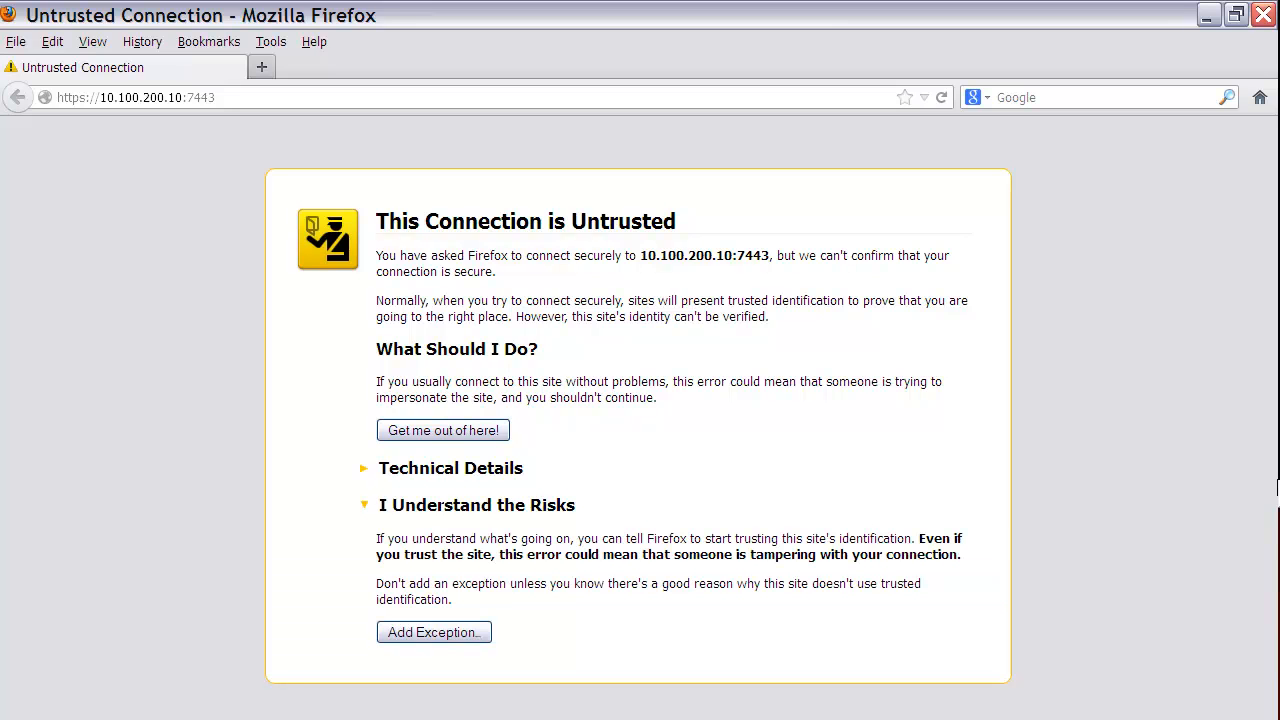
Add and confirm the security exception so the SAL Gateway login page appears
left_click(434, 632)
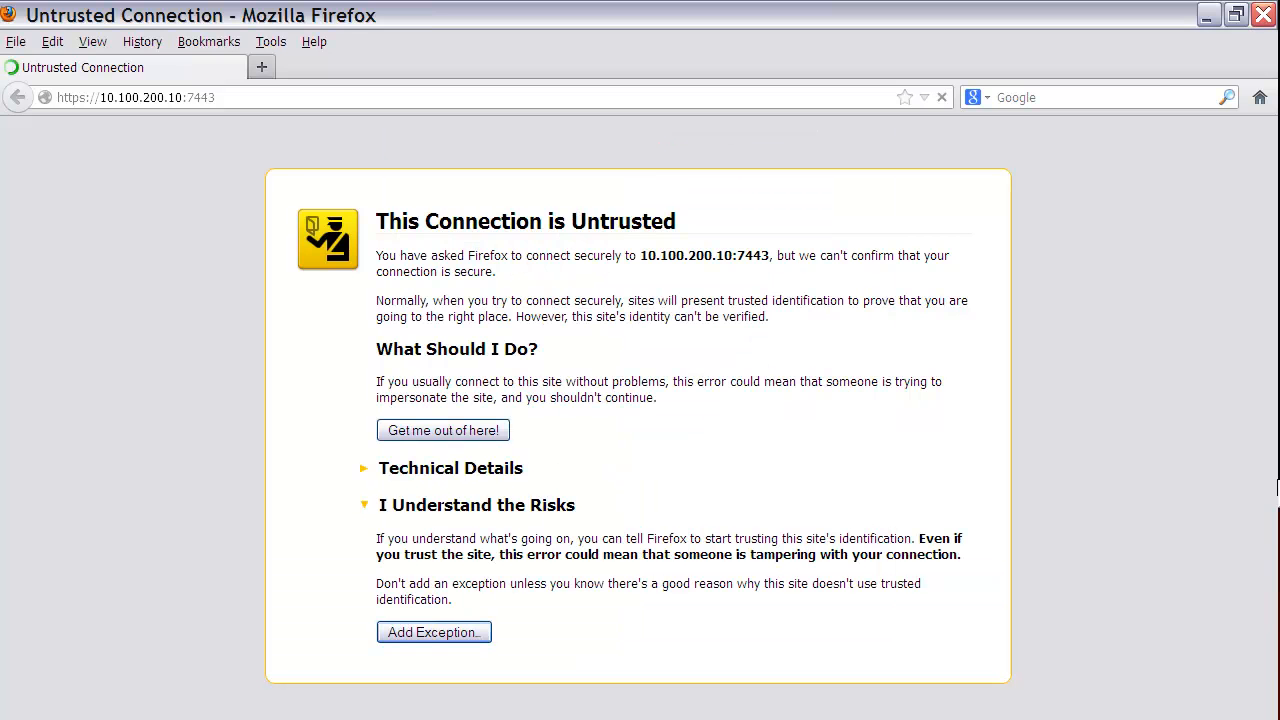
left_click(432, 632)
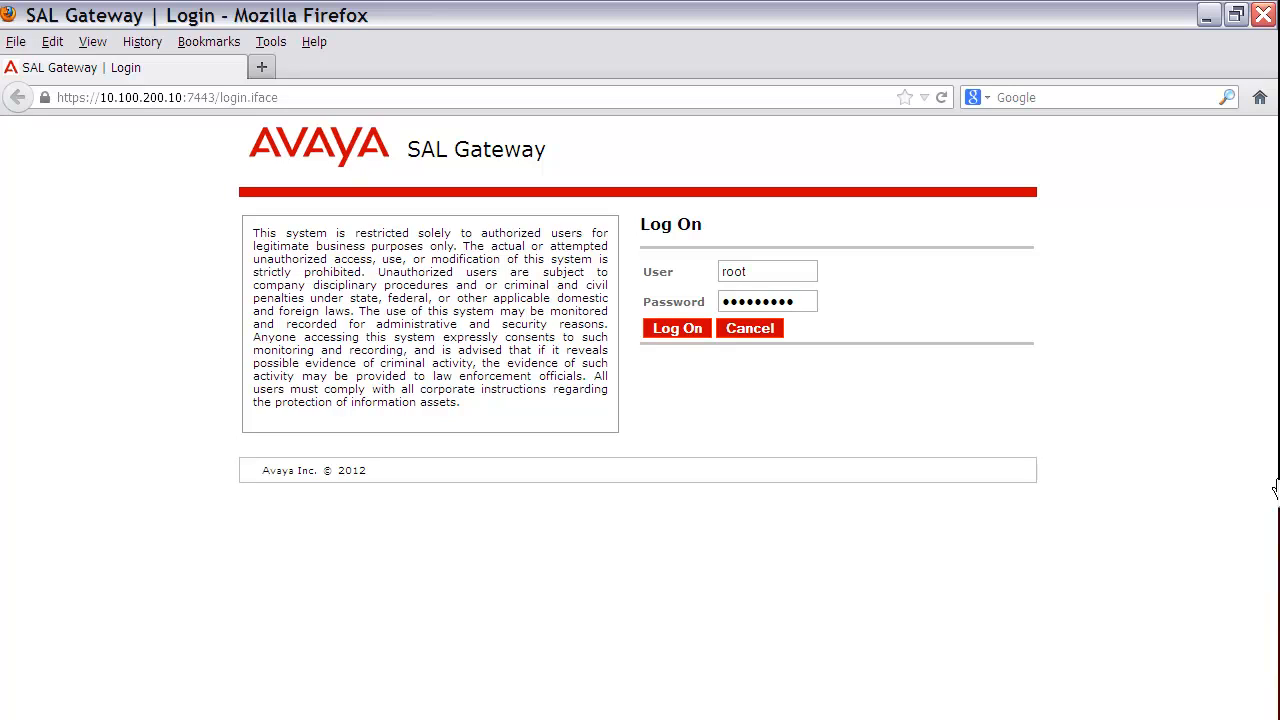
Log on as root to reach the Managed Element page listing one managed element
left_click(676, 328)
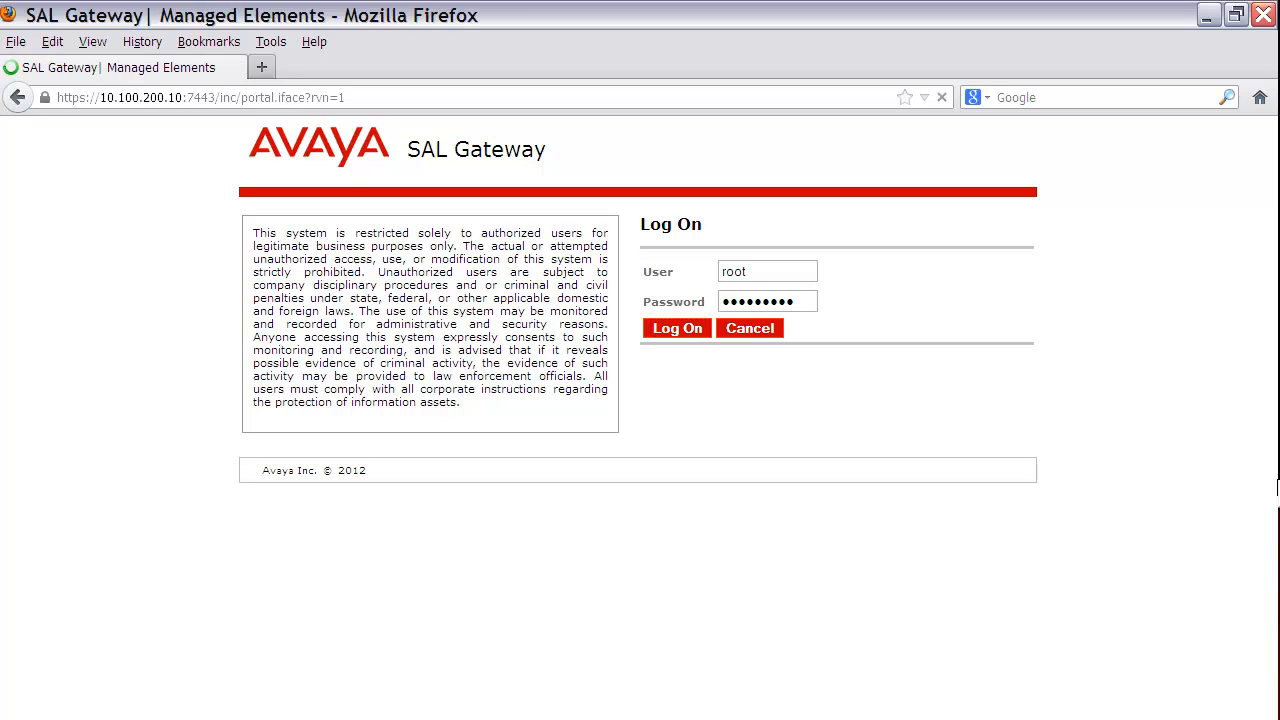
left_click(676, 328)
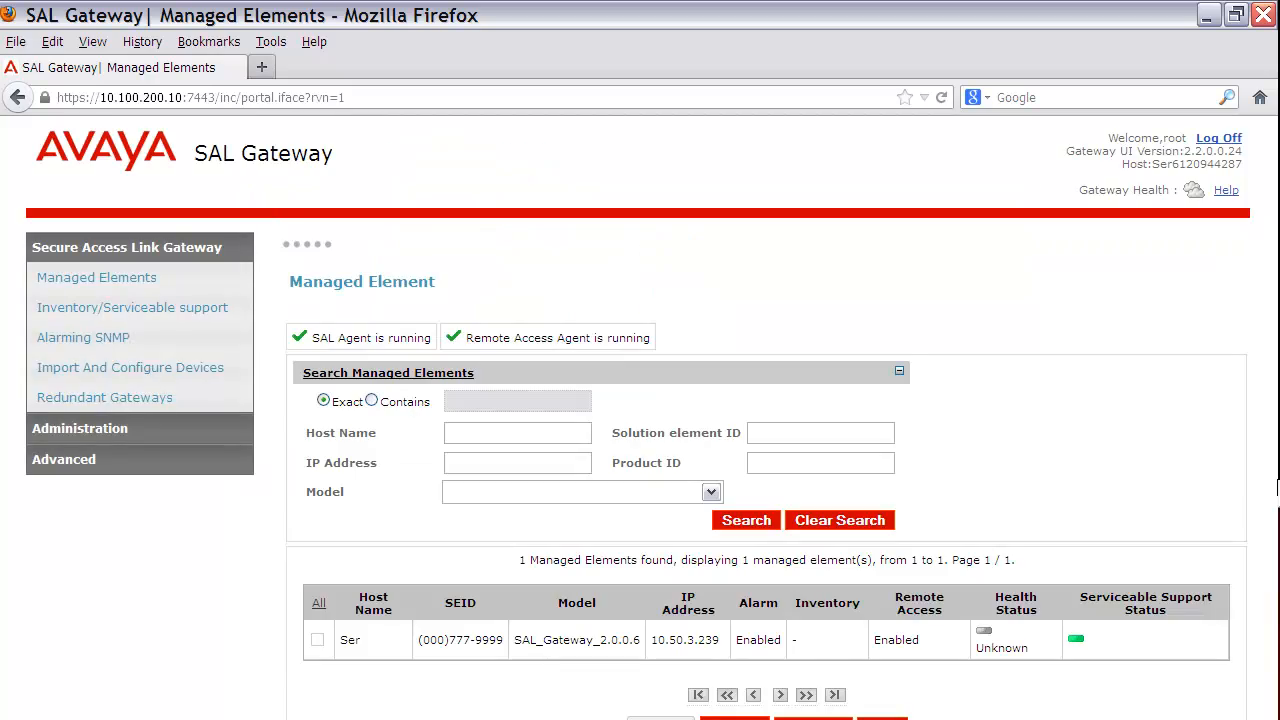